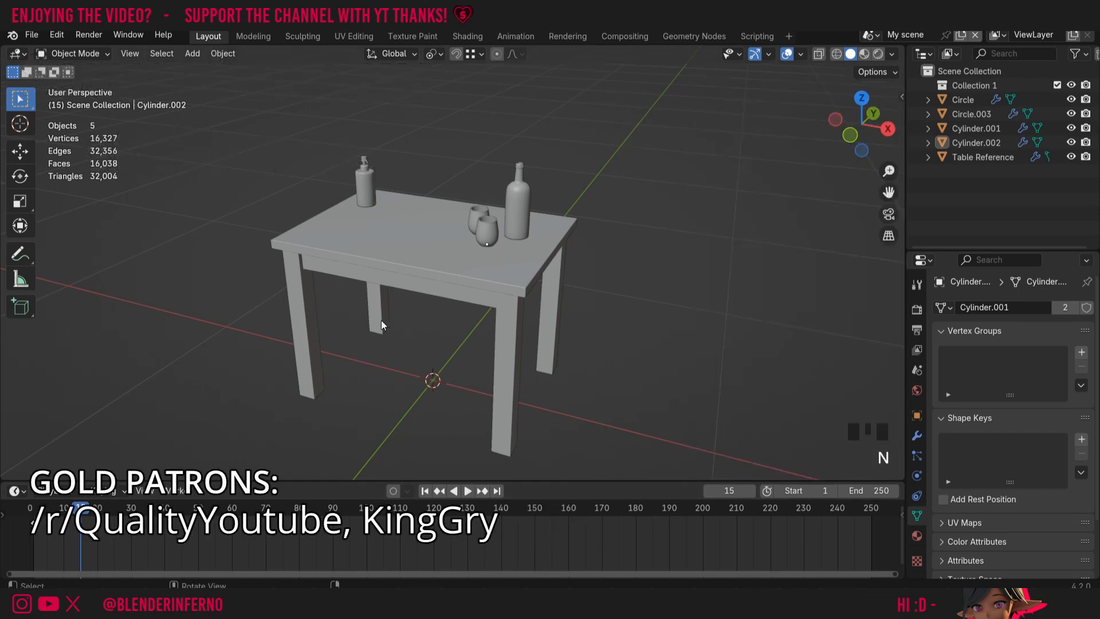
View the table in front and right orthographic views, orbit back to perspective, and select the bottle
left_click(129, 53)
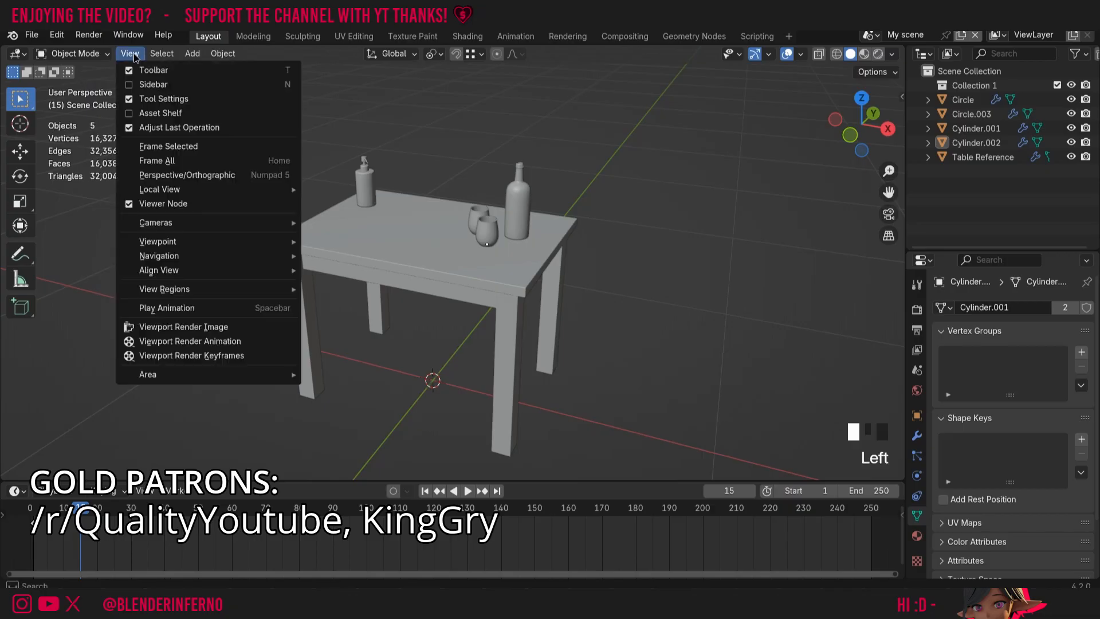
mouse_move(159, 269)
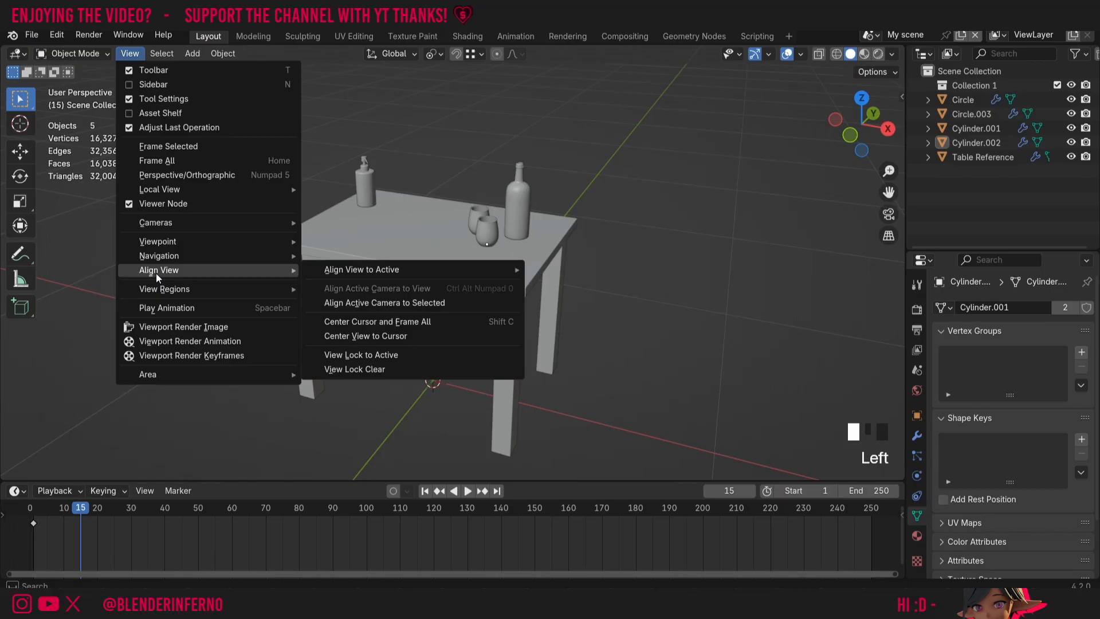
mouse_move(377, 288)
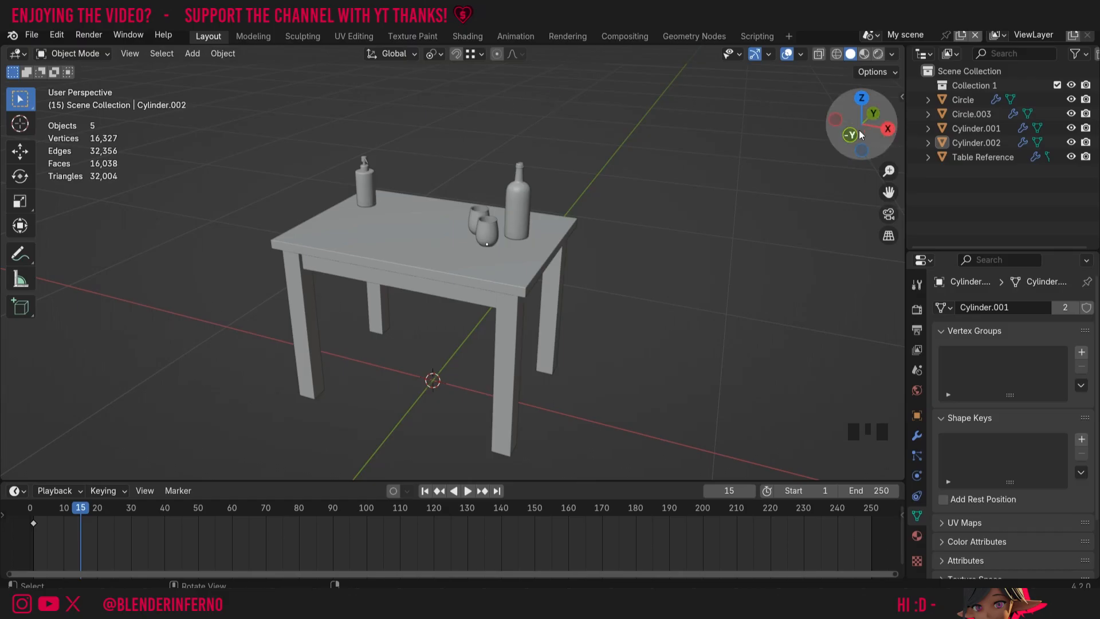
mouse_move(857, 142)
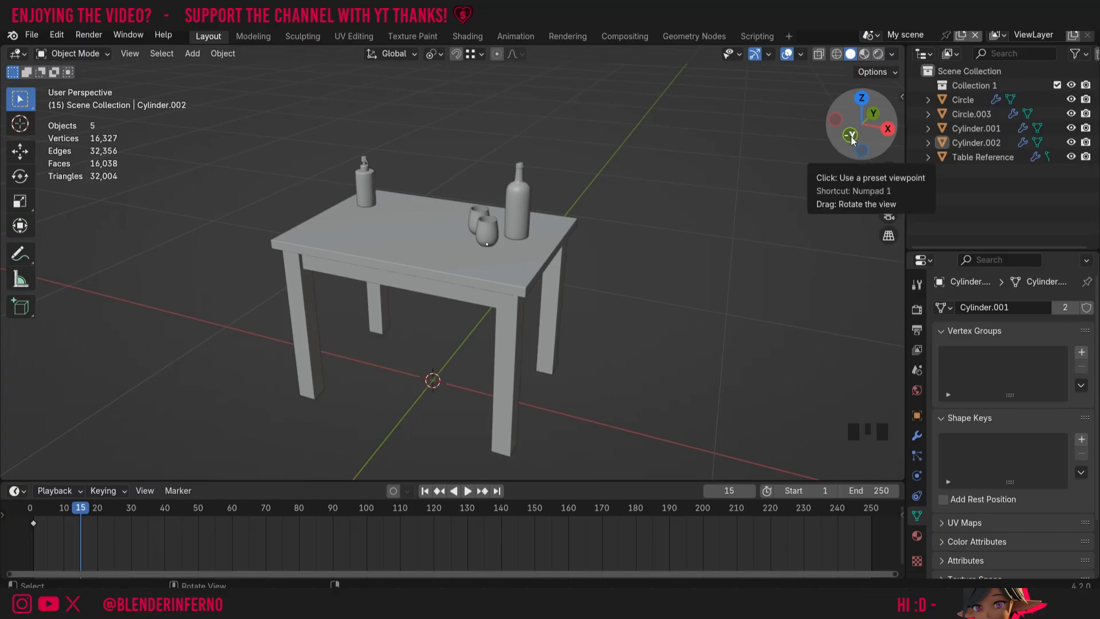
left_click(851, 135)
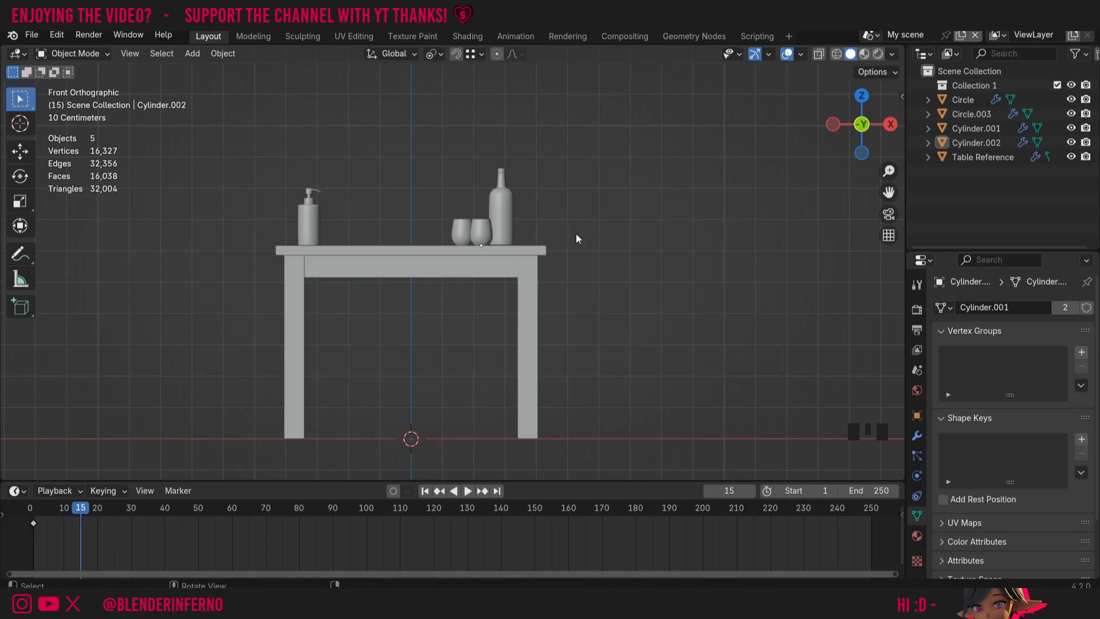
mouse_move(889, 126)
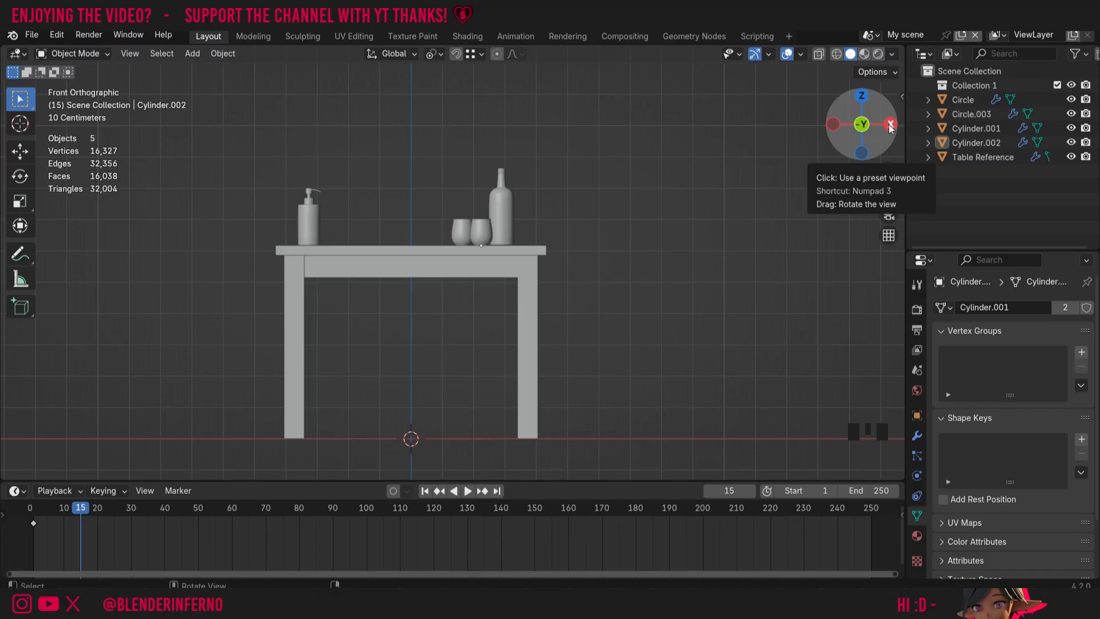
left_click(891, 125)
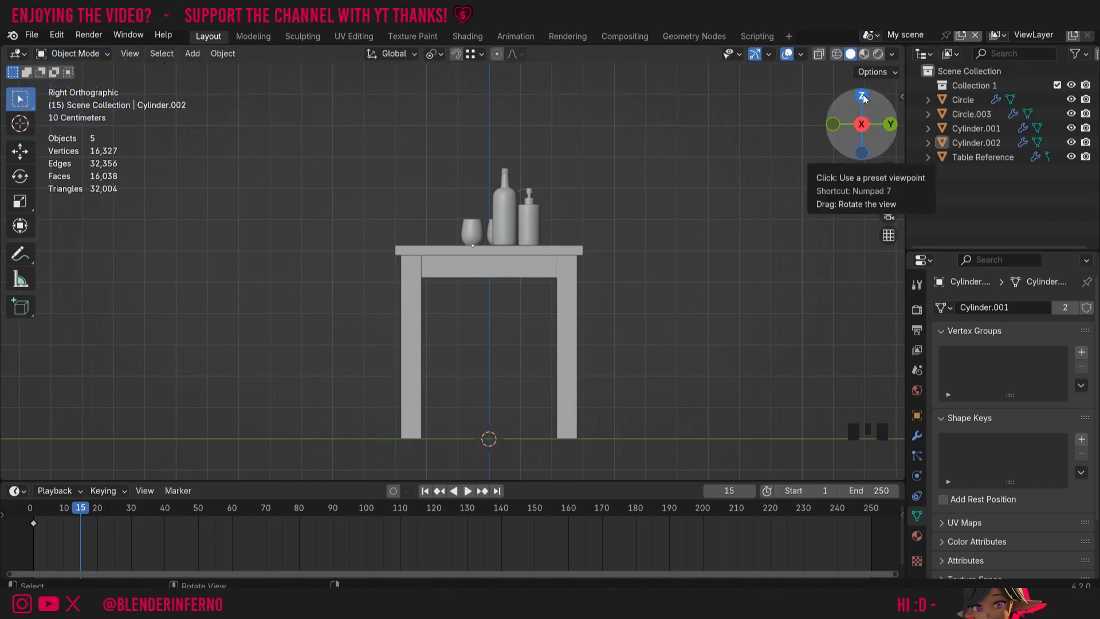
left_click_drag(862, 97, 853, 145)
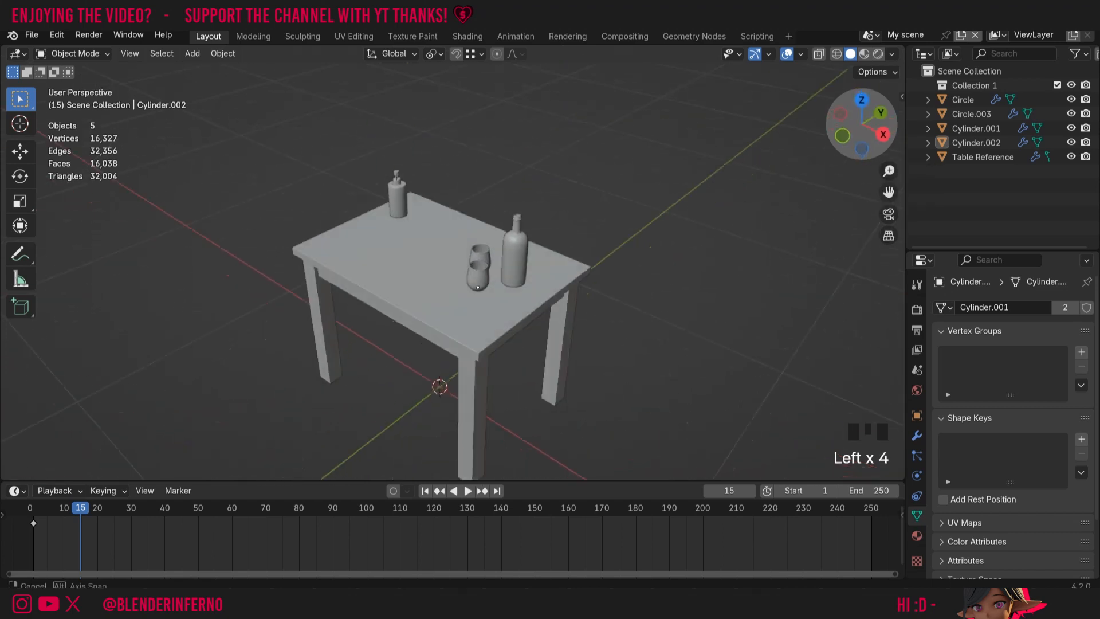
left_click(129, 54)
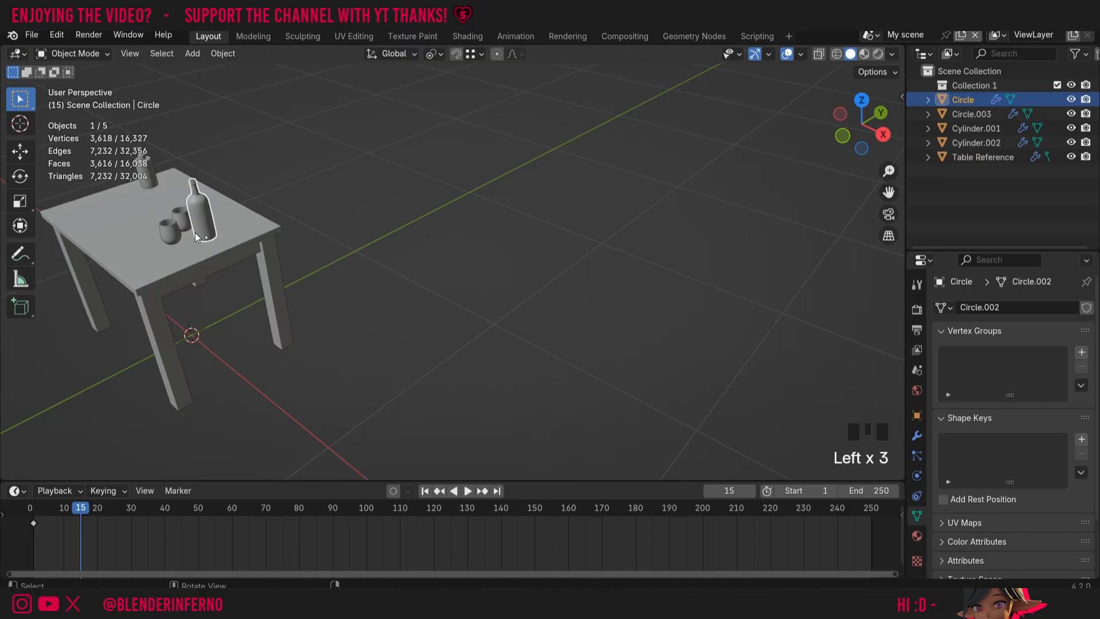
Align the view to the bottle's Top, then its Front, and zoom in
left_click(130, 53)
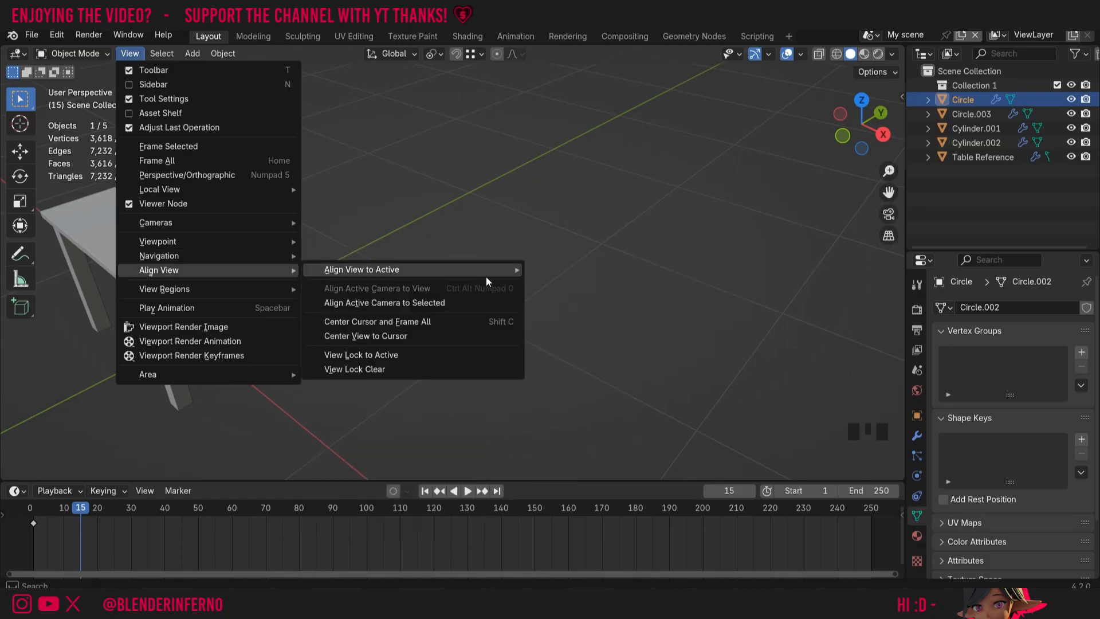
left_click(361, 269)
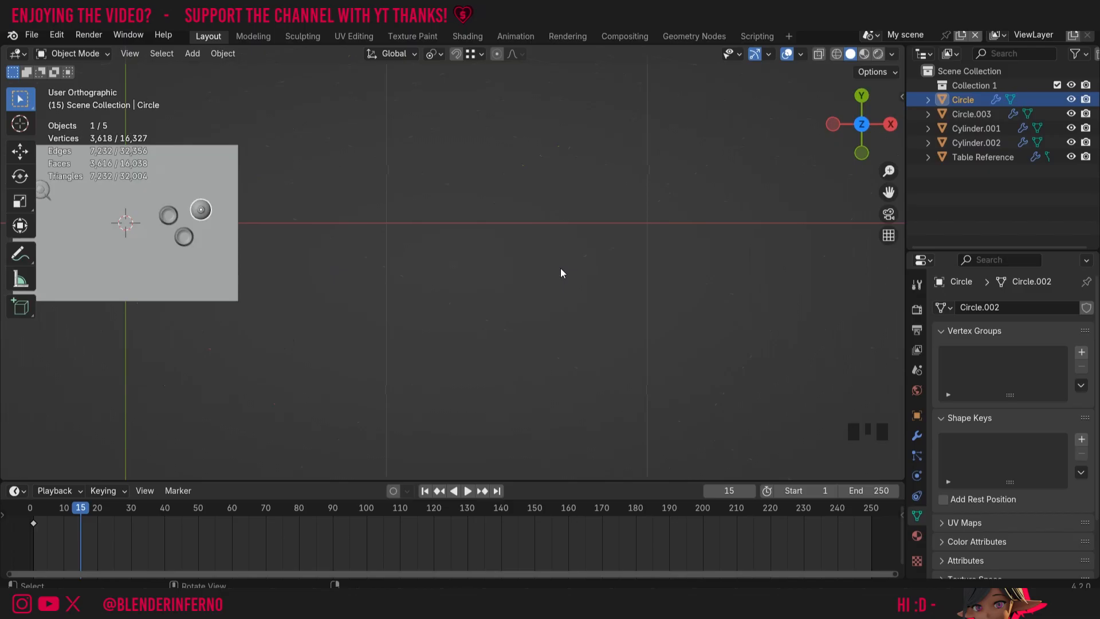
mouse_move(216, 184)
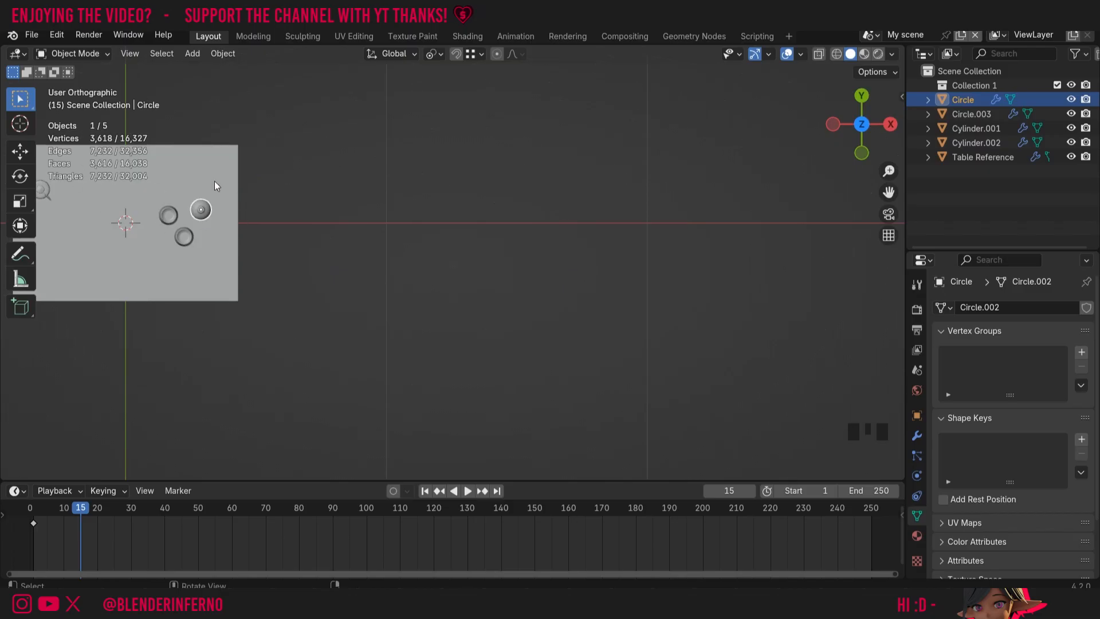
left_click(129, 53)
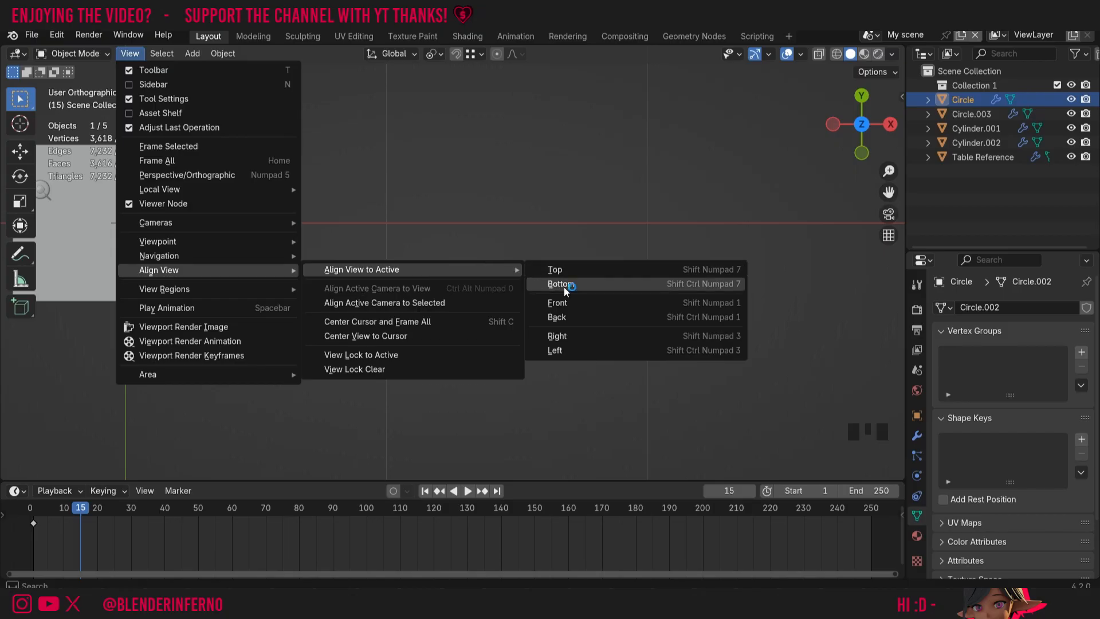
left_click(558, 284)
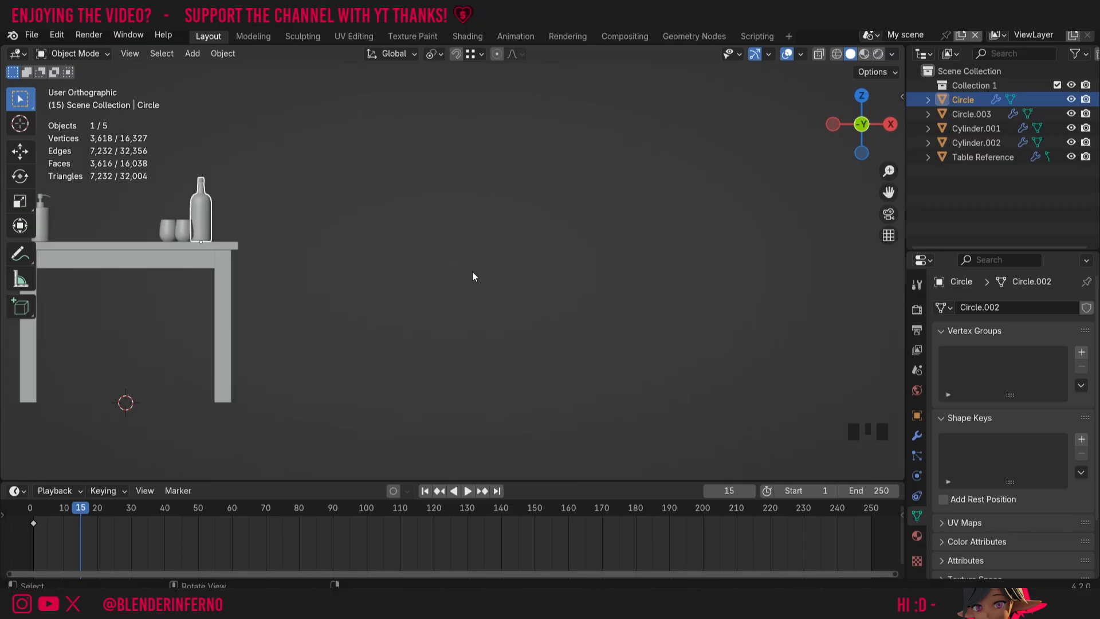
mouse_move(844, 110)
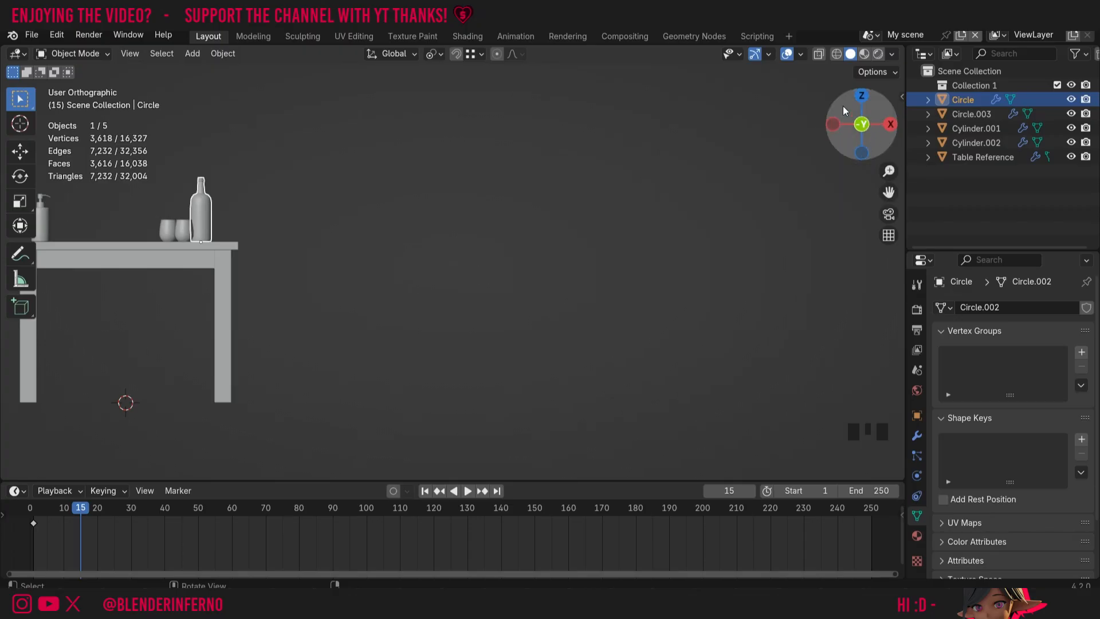
mouse_move(862, 125)
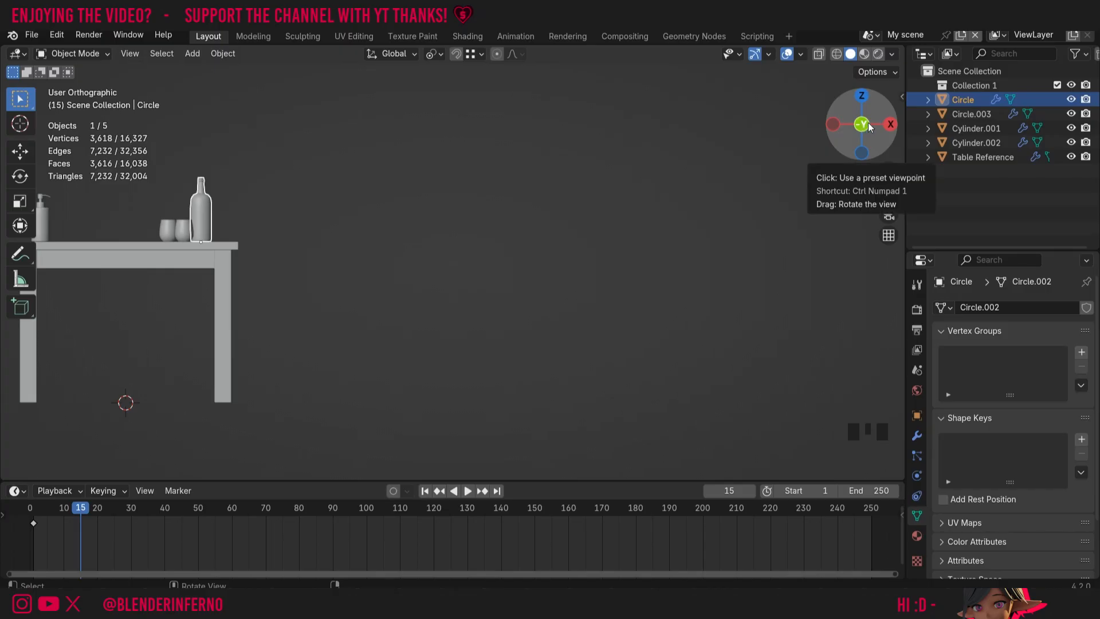
scroll("up", 3)
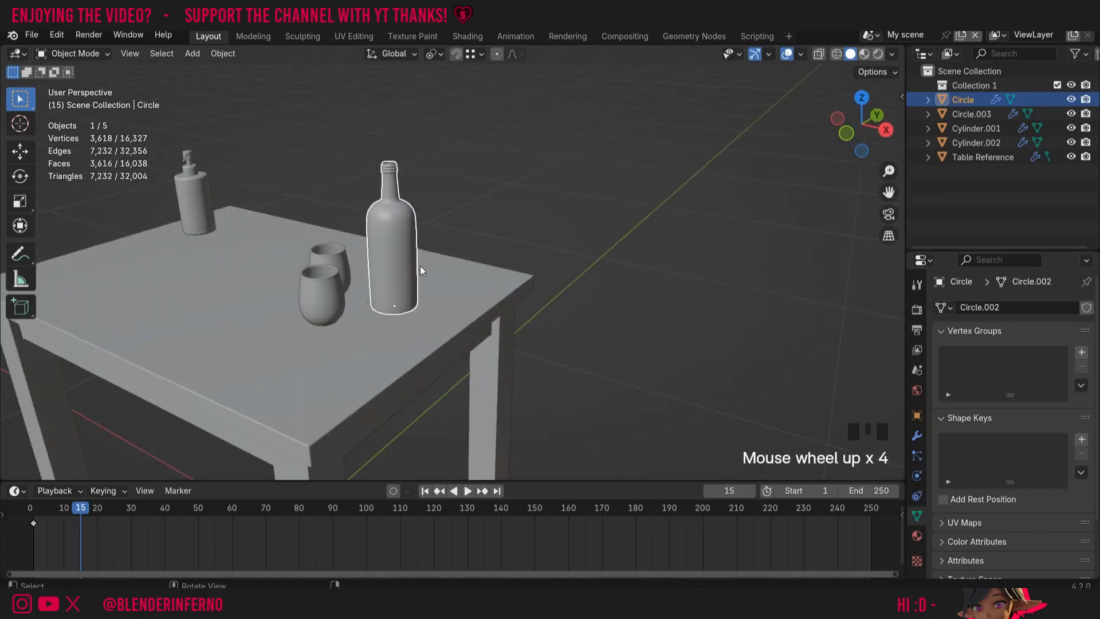
Rotate the bottle 42.1° around X and align the view to its Top axis
key("r")
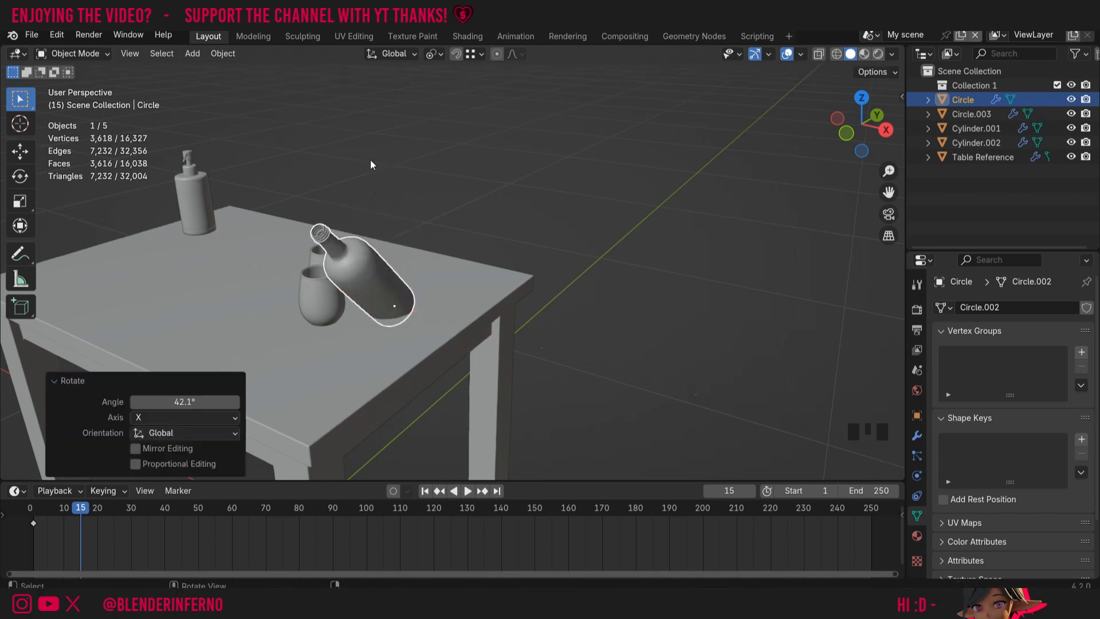
left_click(129, 53)
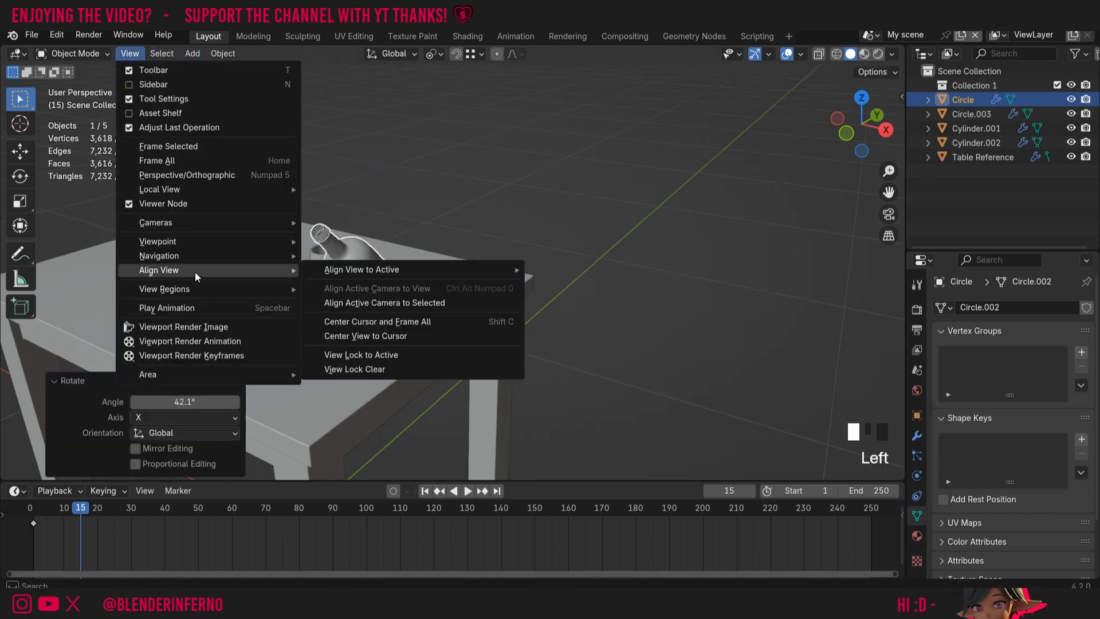
mouse_move(362, 269)
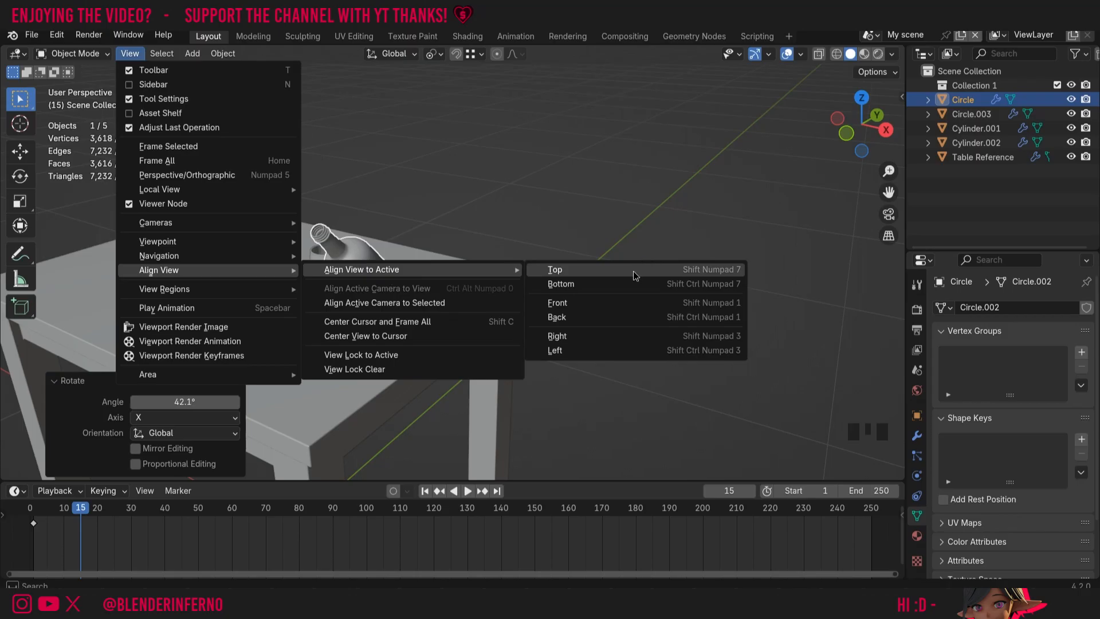
left_click(554, 269)
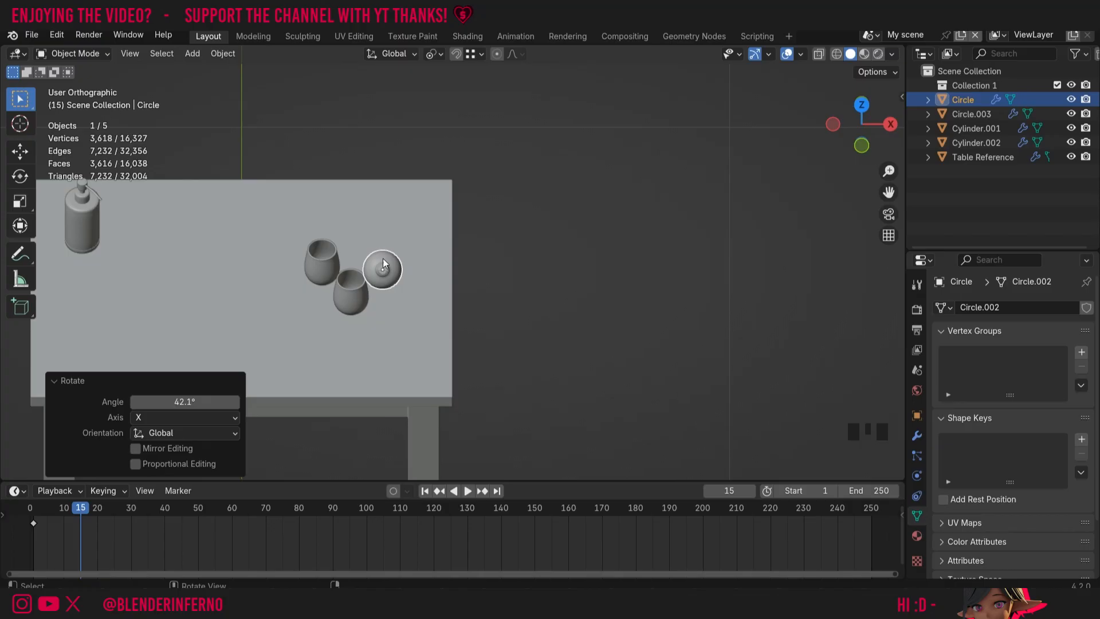
mouse_move(816, 149)
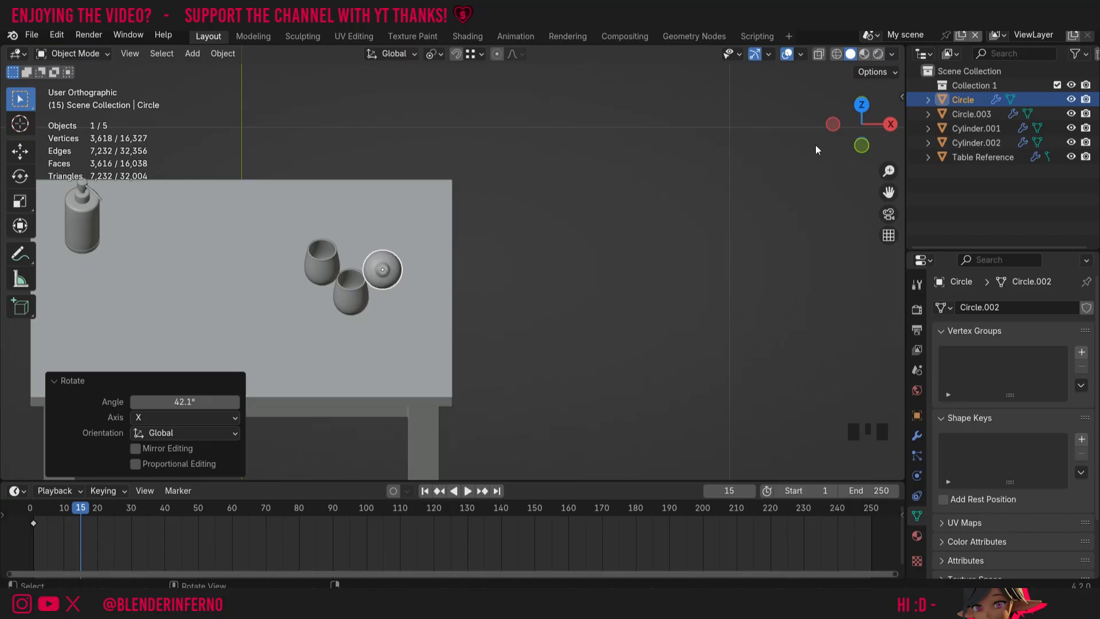
mouse_move(891, 125)
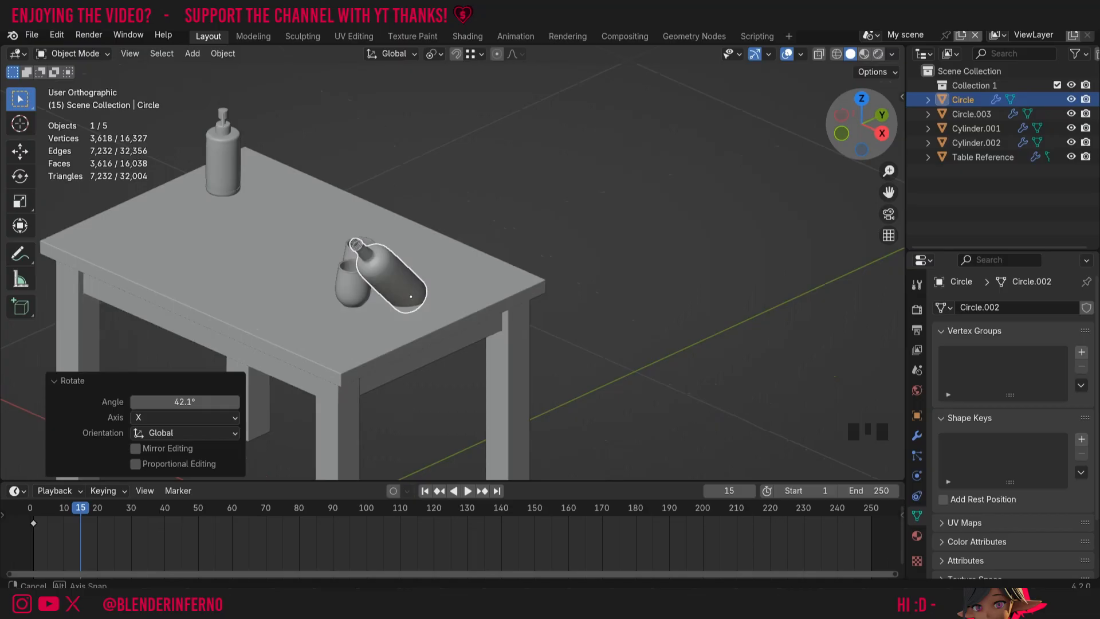
mouse_move(889, 235)
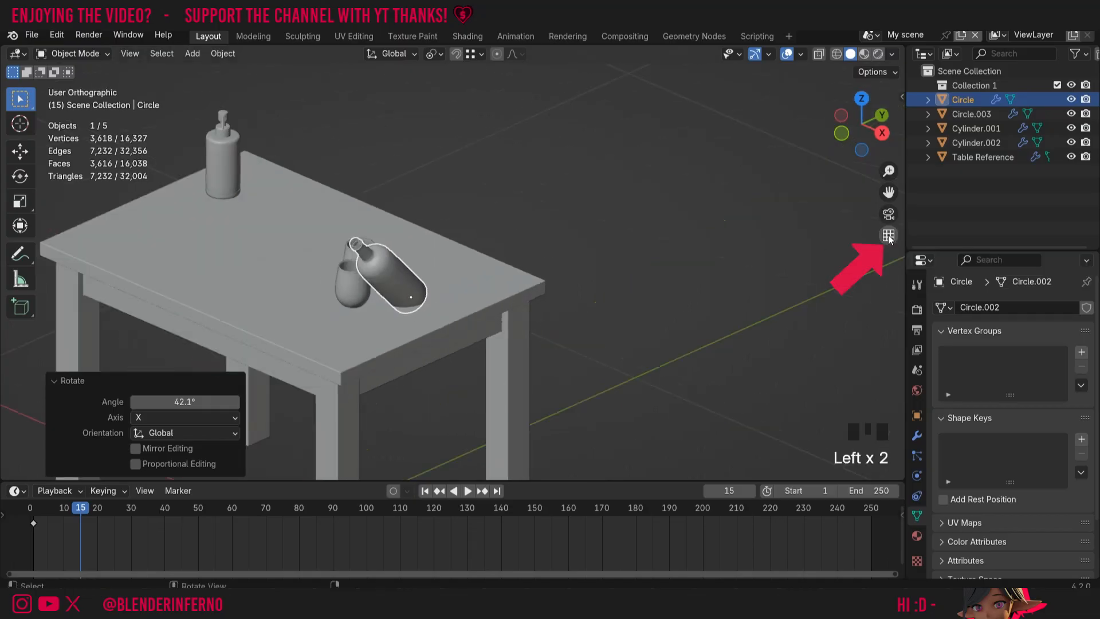
scroll("down", 3)
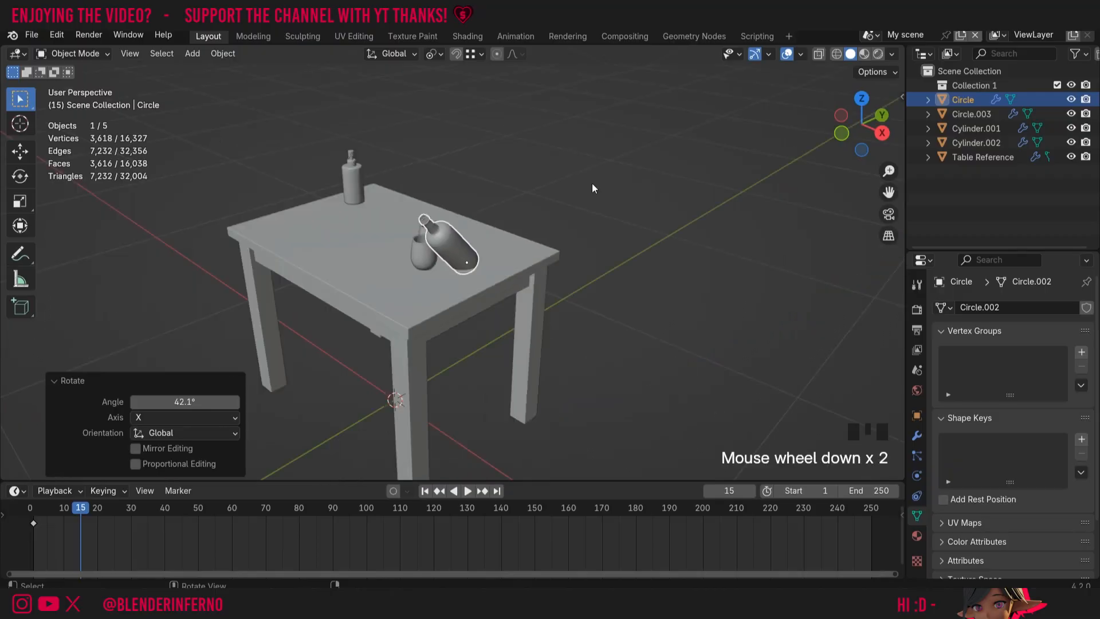
Clear the bottle's rotation with Alt+R so it stands upright, then zoom out
key("alt+r")
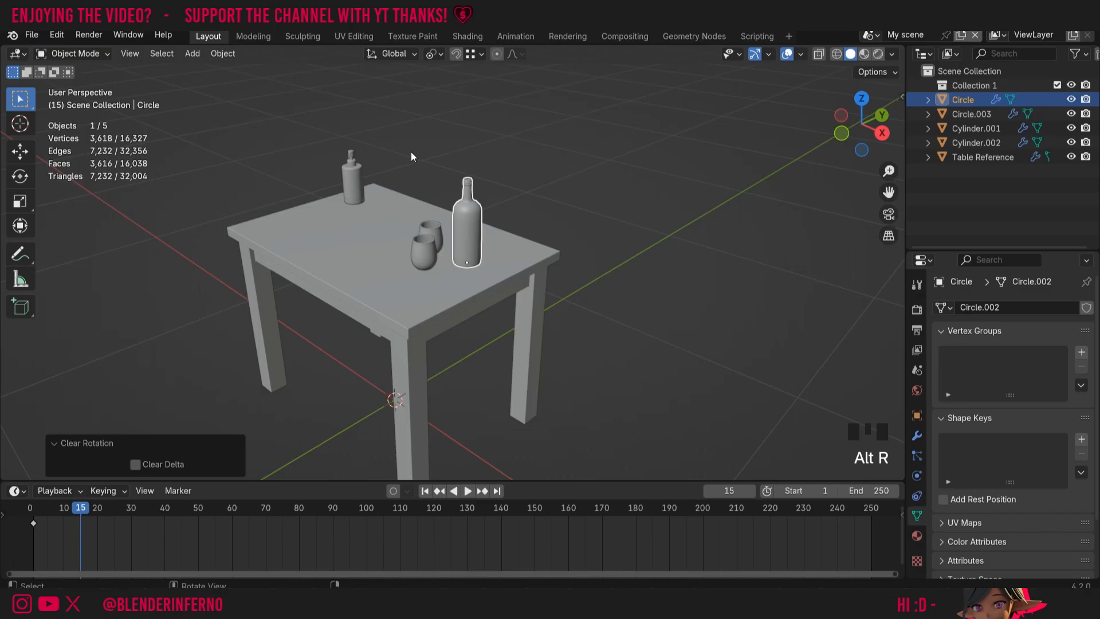
left_click(129, 54)
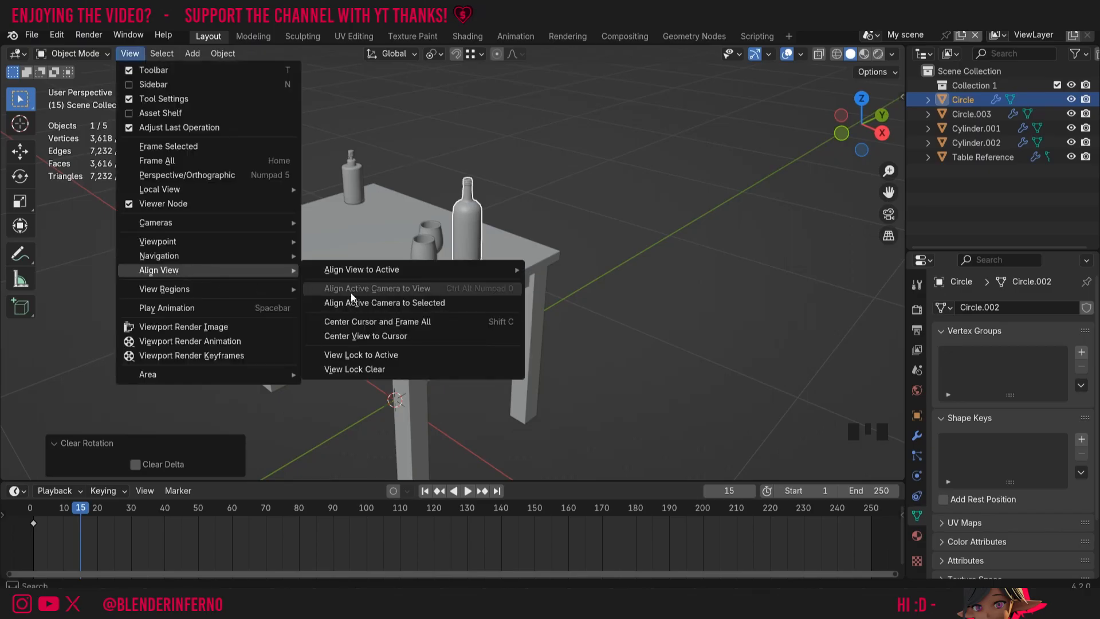
mouse_move(379, 298)
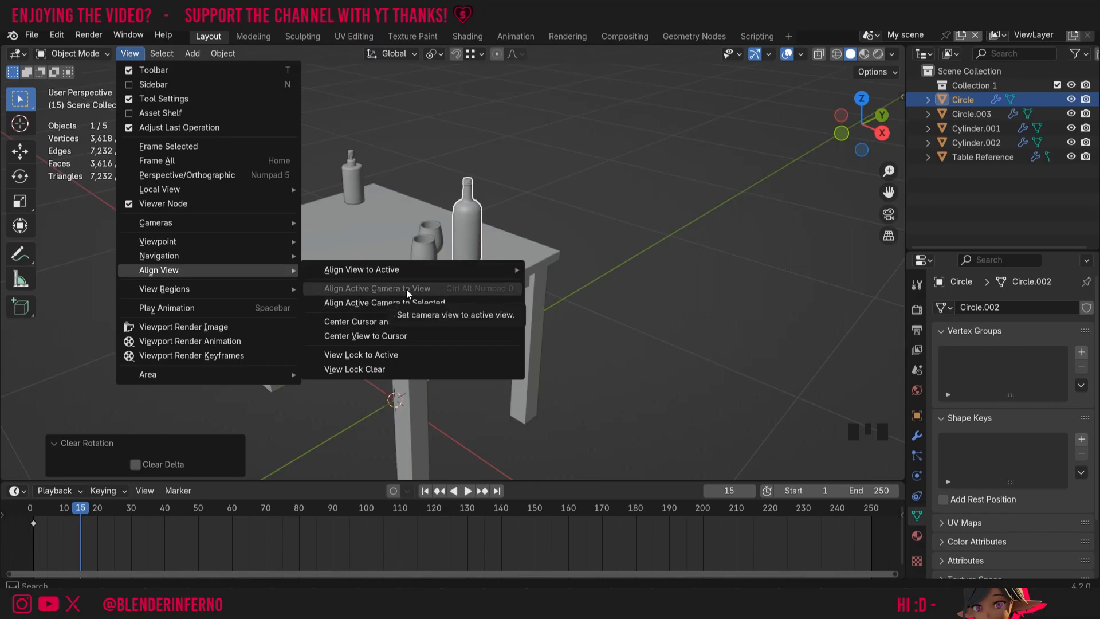
scroll("down", 3)
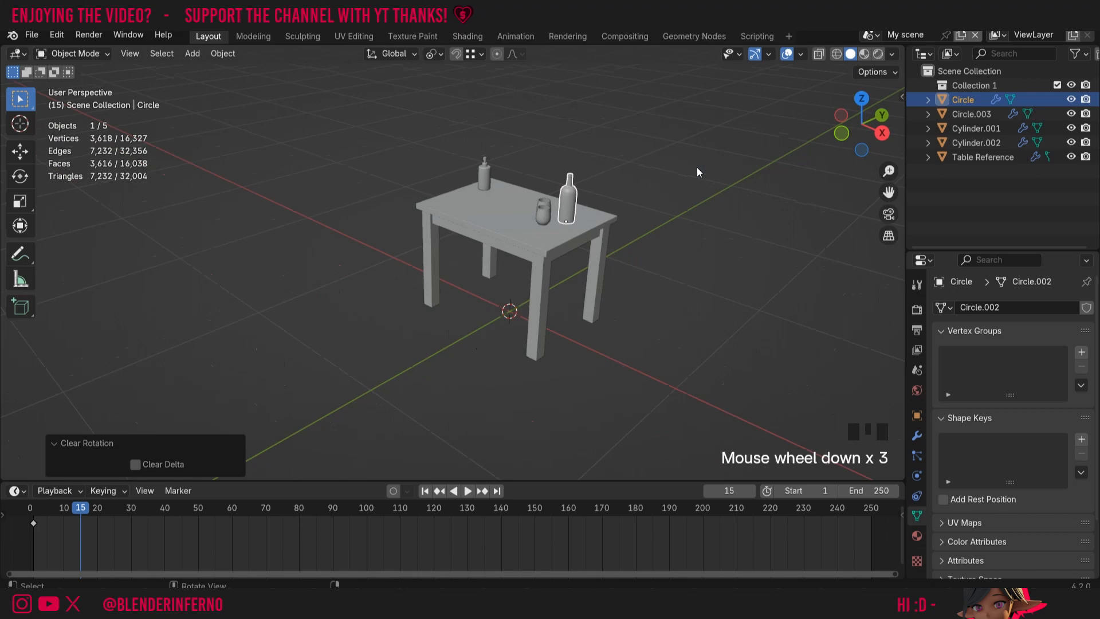
mouse_move(693, 165)
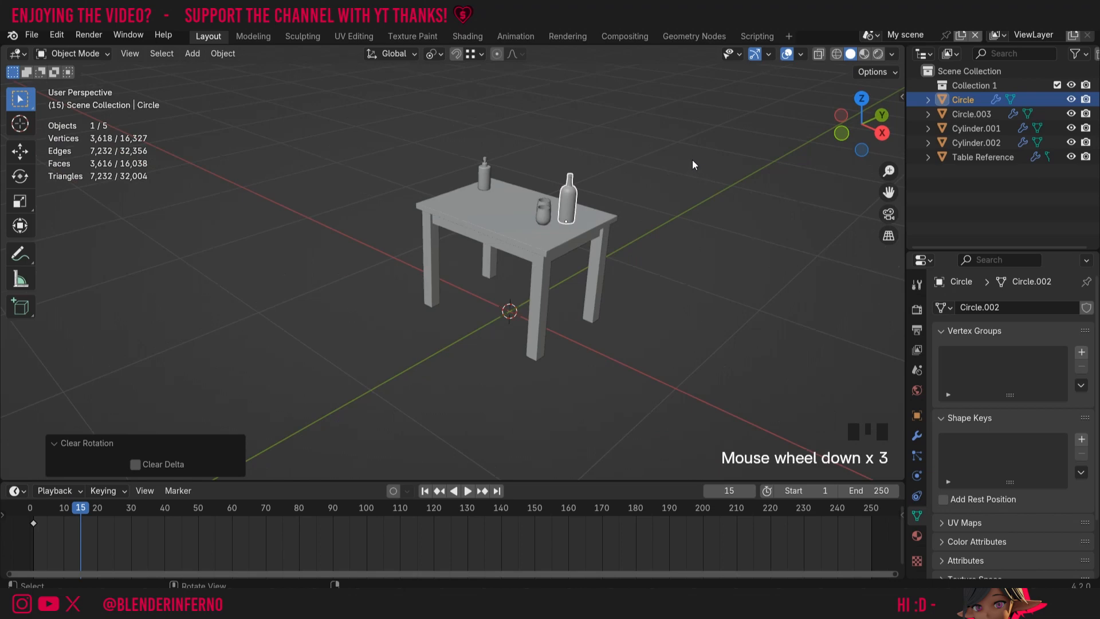
Add a camera with Shift+A and apply Align Active Camera to View
key("shift+a")
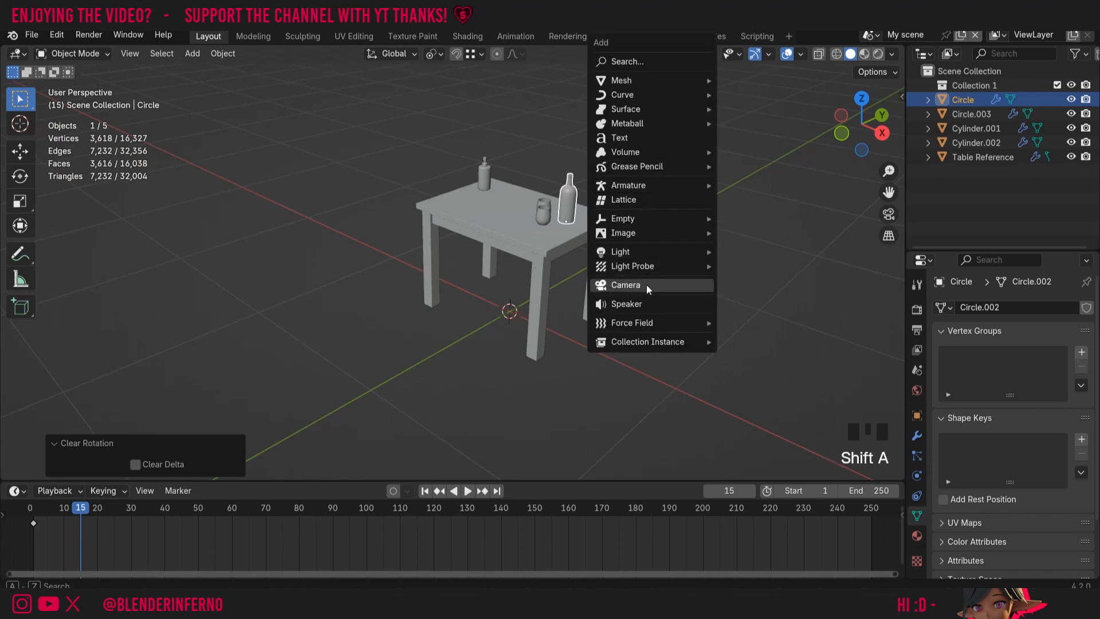
left_click(625, 284)
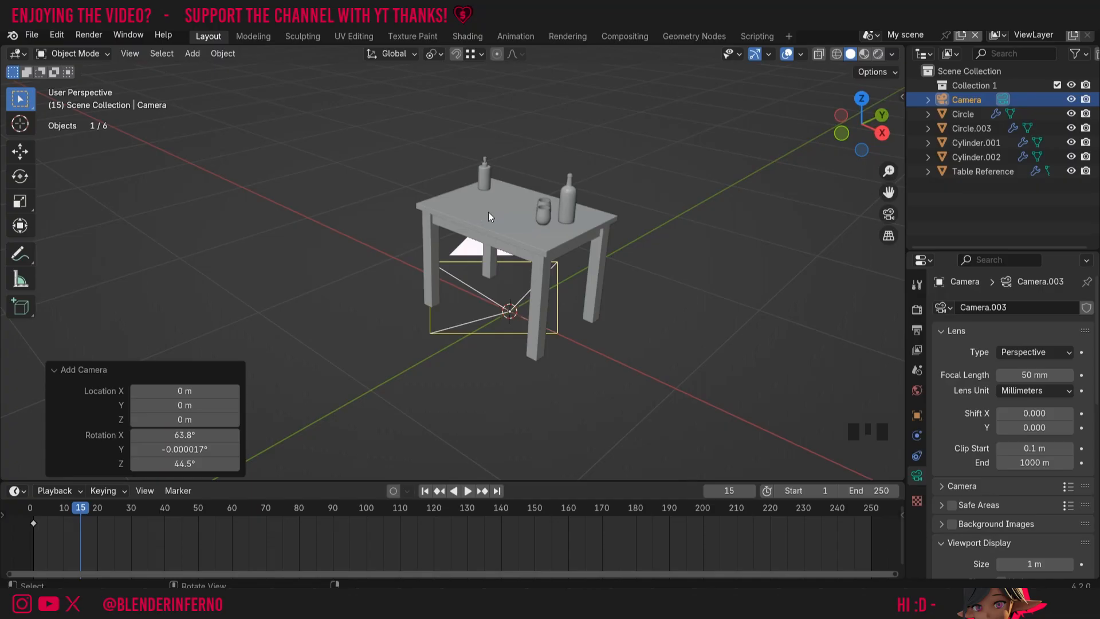
left_click(129, 52)
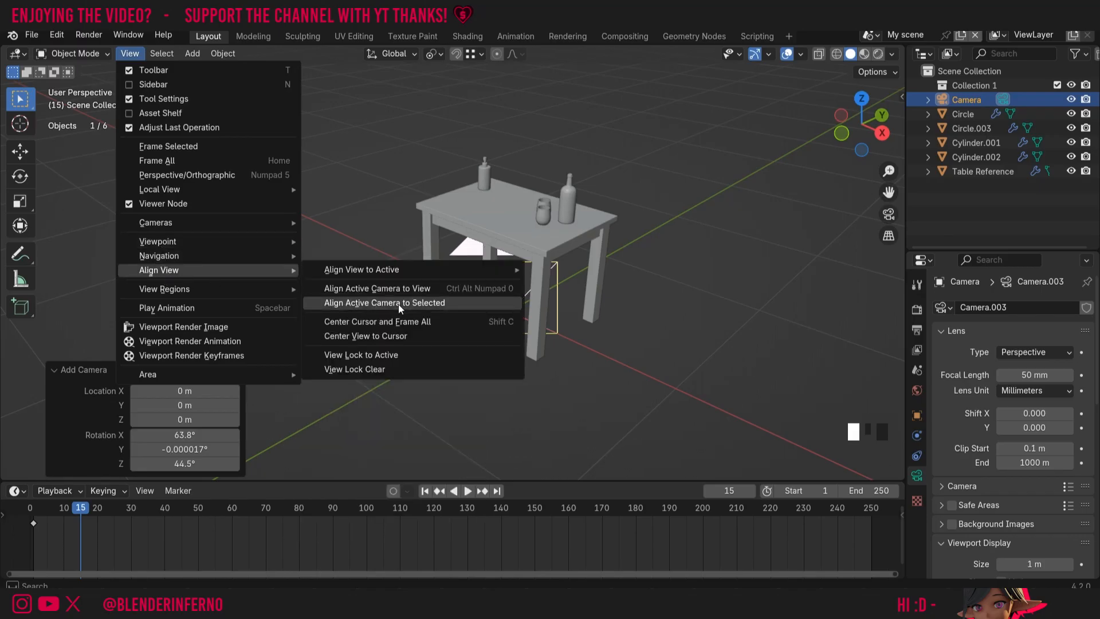
mouse_move(378, 288)
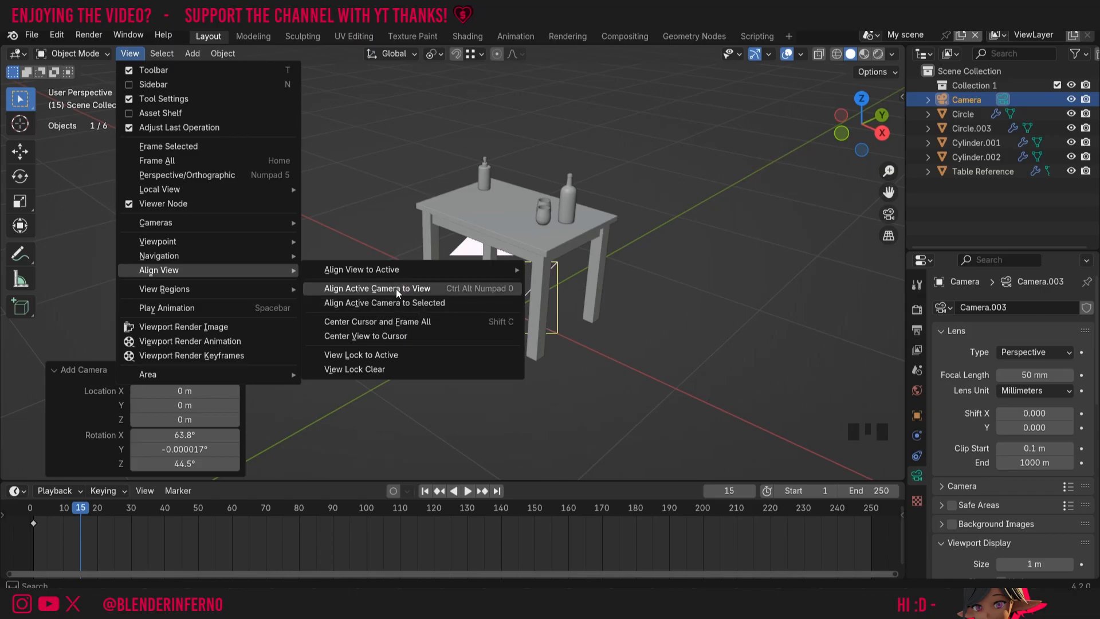
left_click(376, 288)
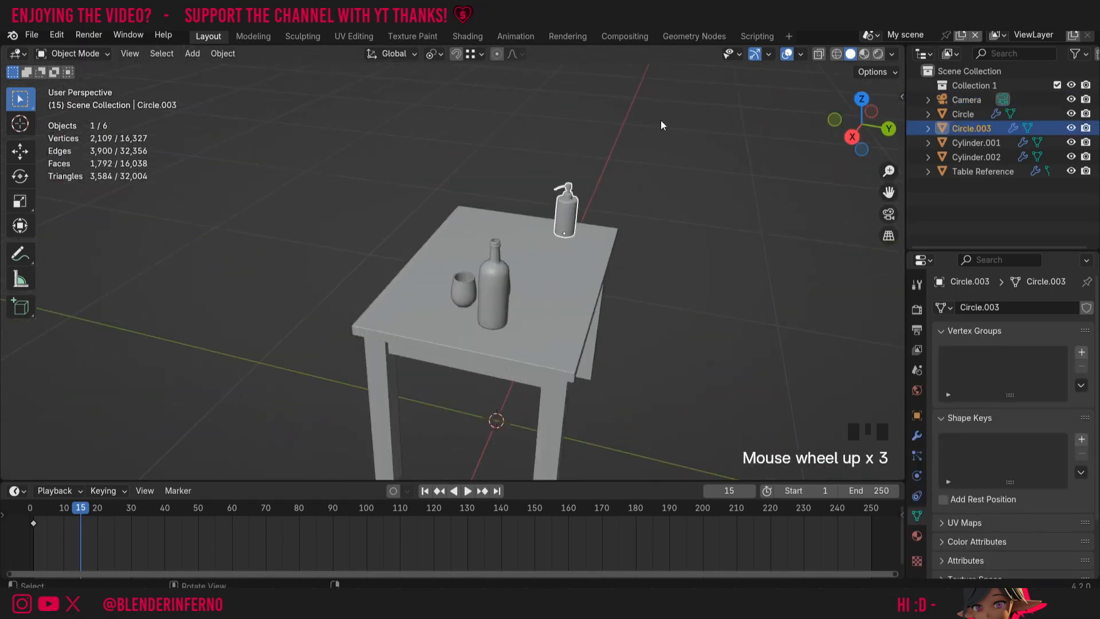
Align the camera to the close view of the soap dispenser and look through it
left_click(130, 53)
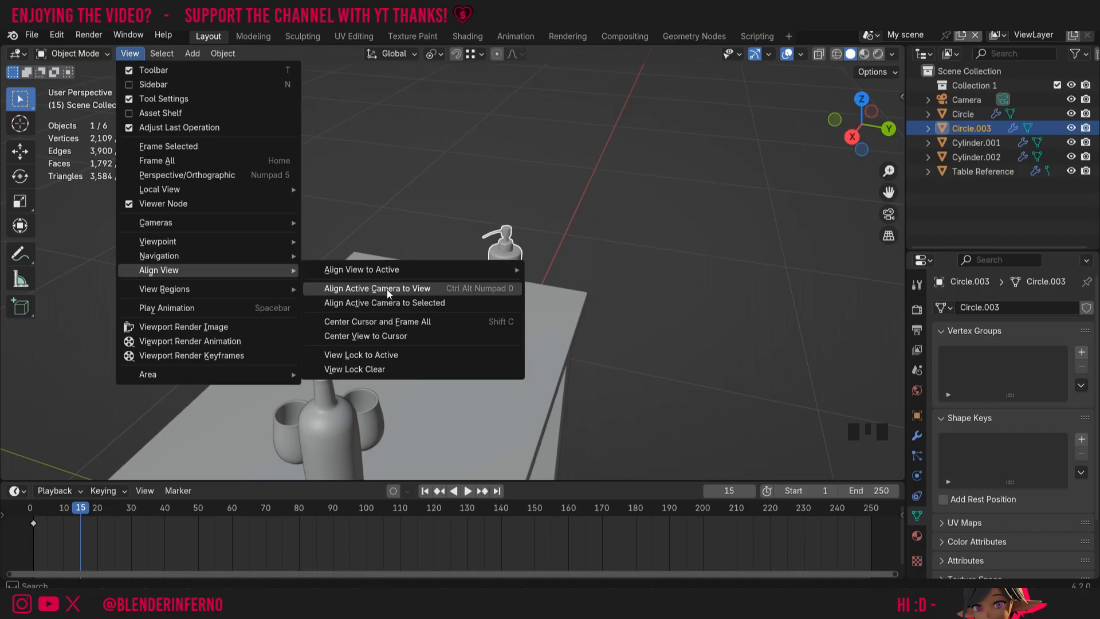
left_click(376, 288)
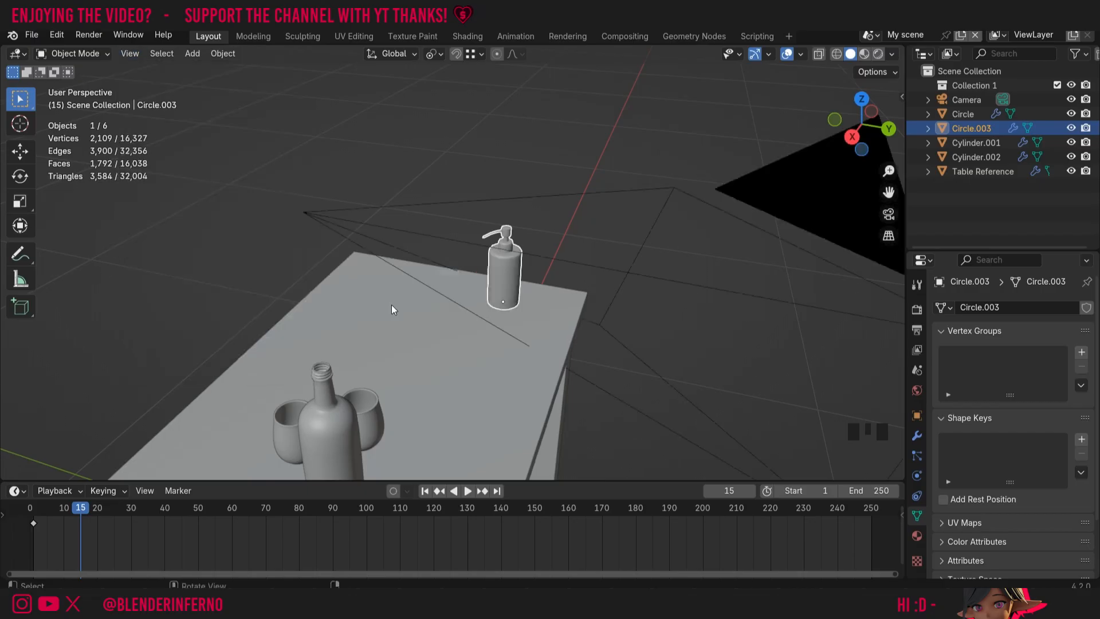
scroll("down", 3)
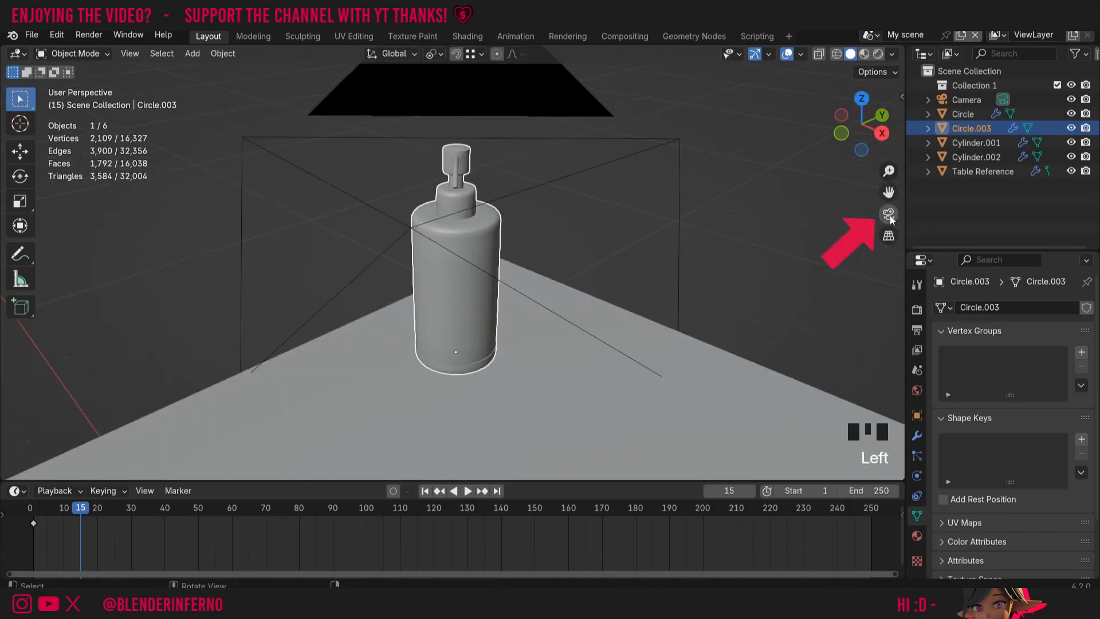
left_click(888, 214)
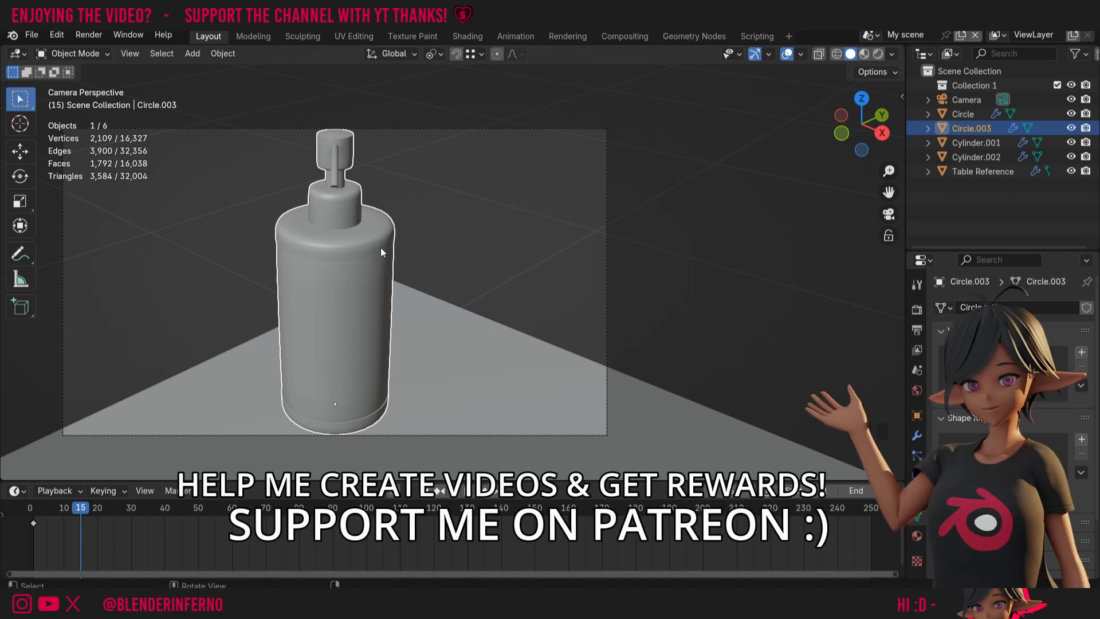
mouse_move(551, 133)
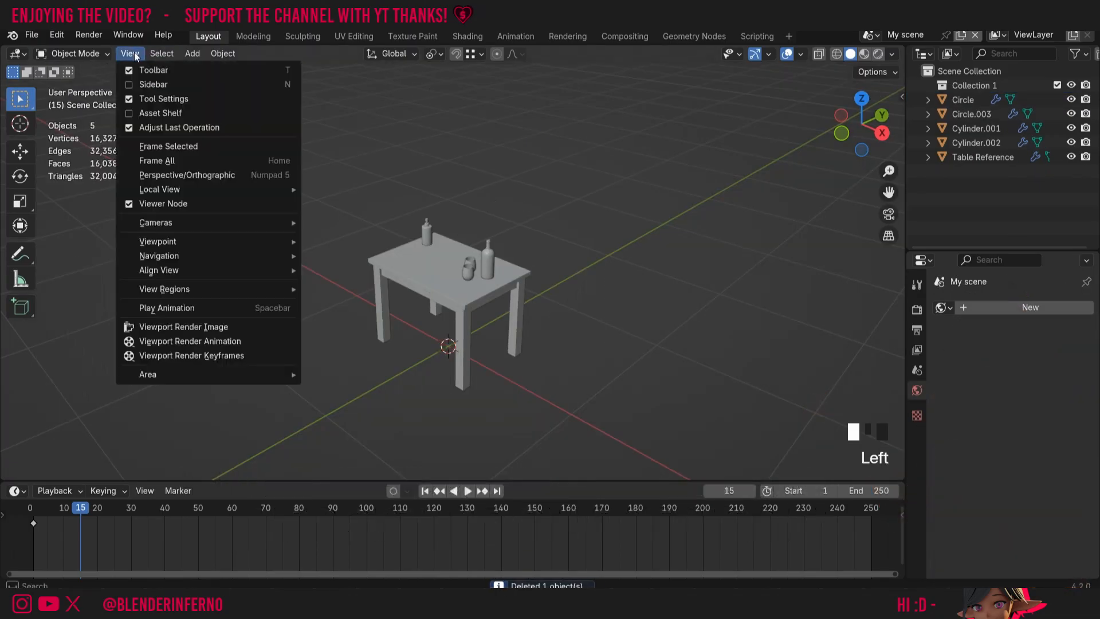
mouse_move(159, 270)
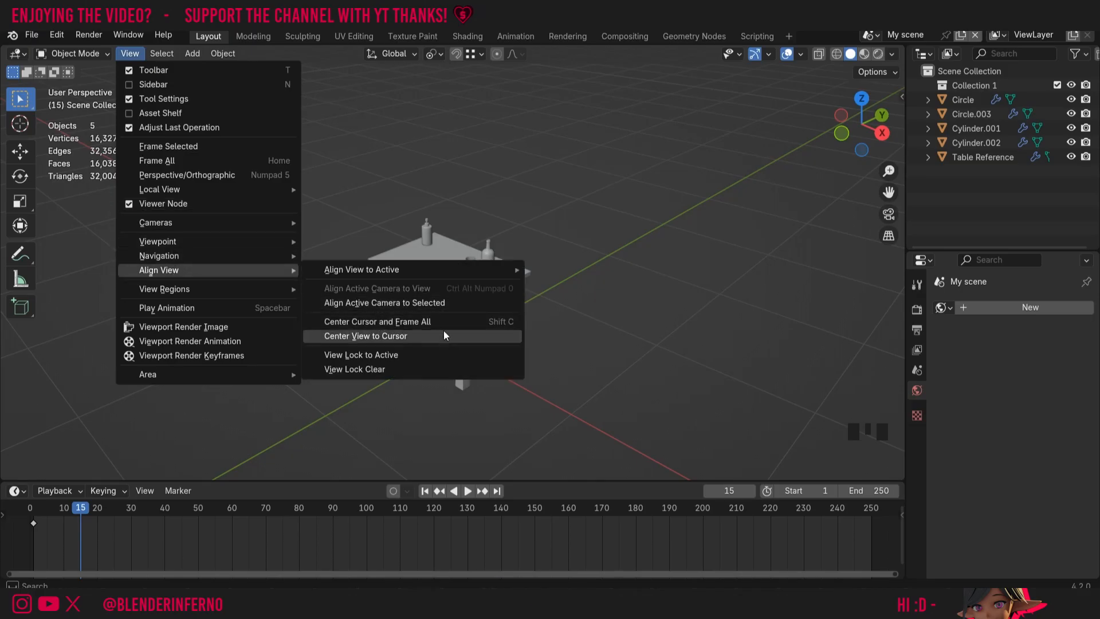
Center the view on the 3D cursor
left_click(366, 335)
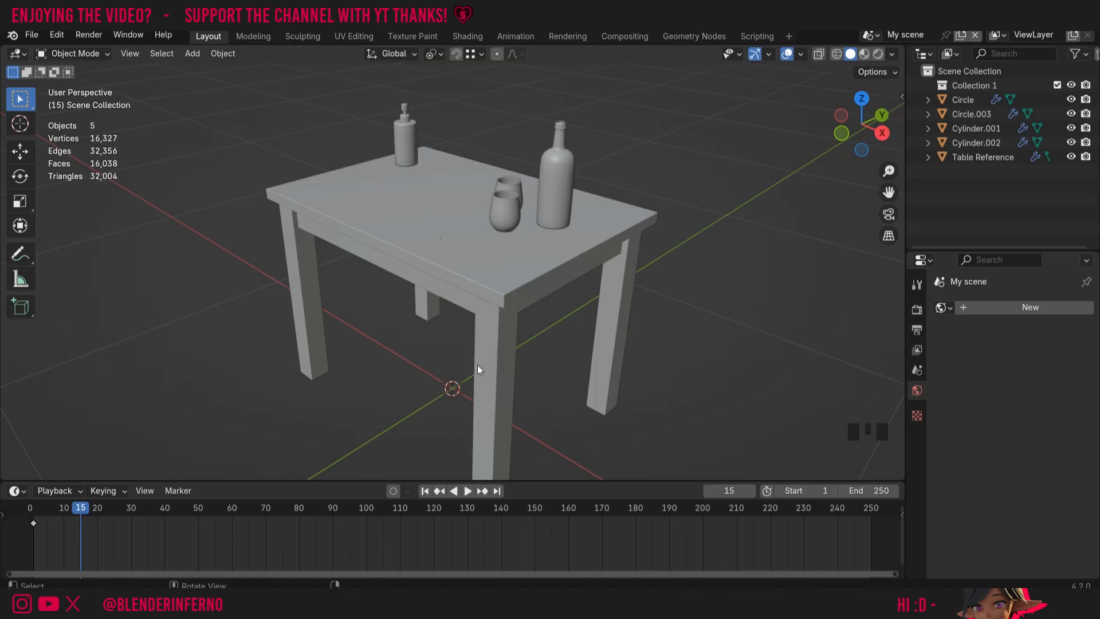
mouse_move(451, 373)
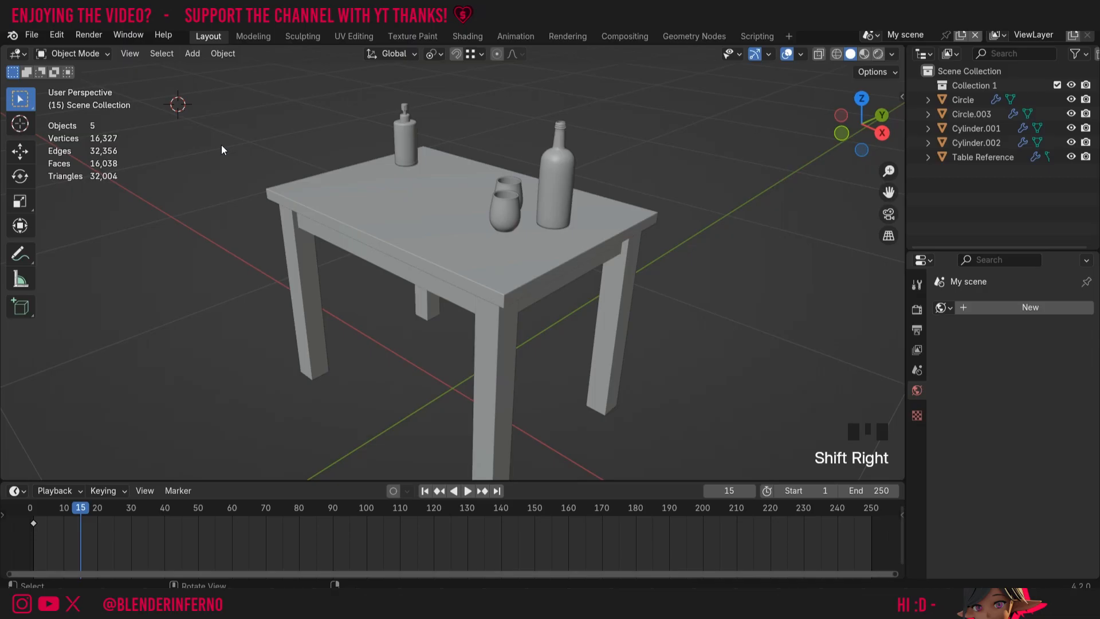
mouse_move(186, 173)
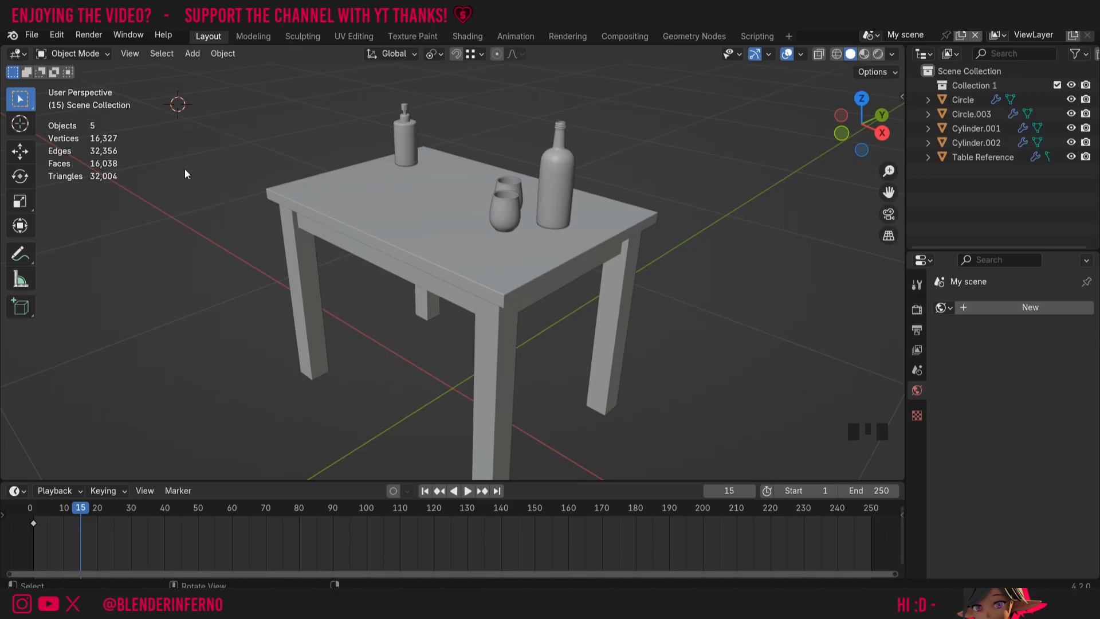
left_click(129, 53)
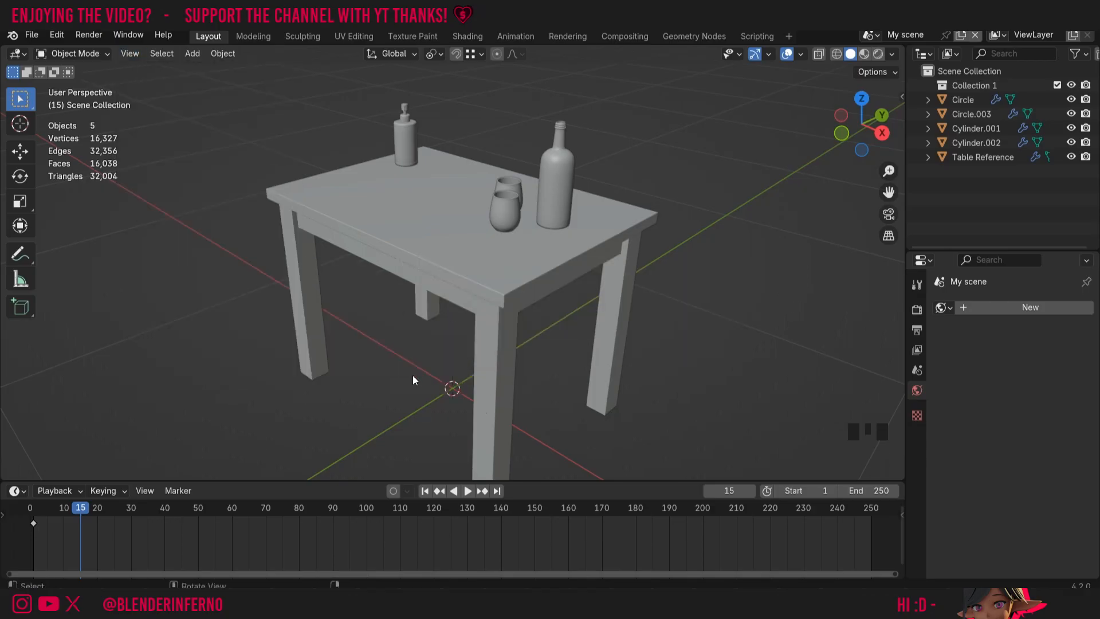
scroll("down", 3)
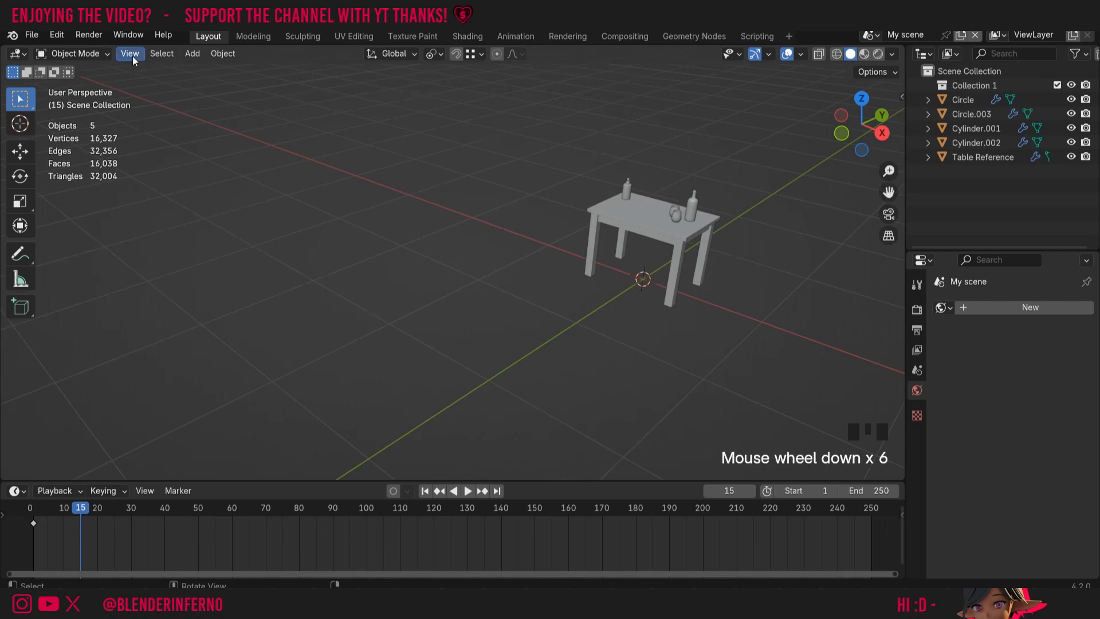
Reset the 3D cursor to the world origin and frame the whole table scene
left_click(131, 53)
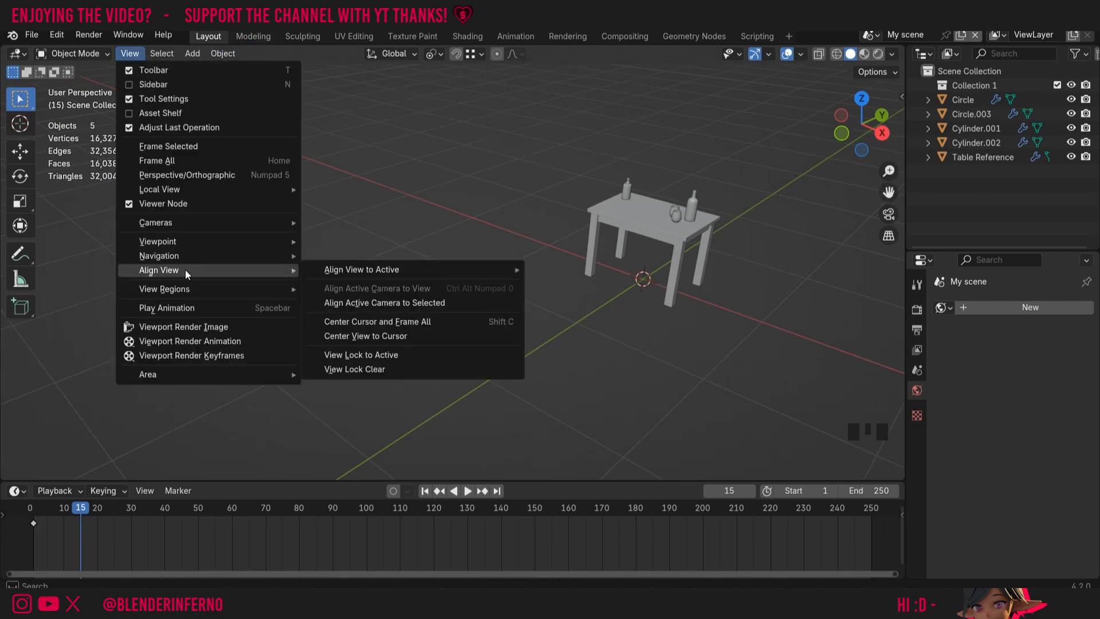
left_click(376, 321)
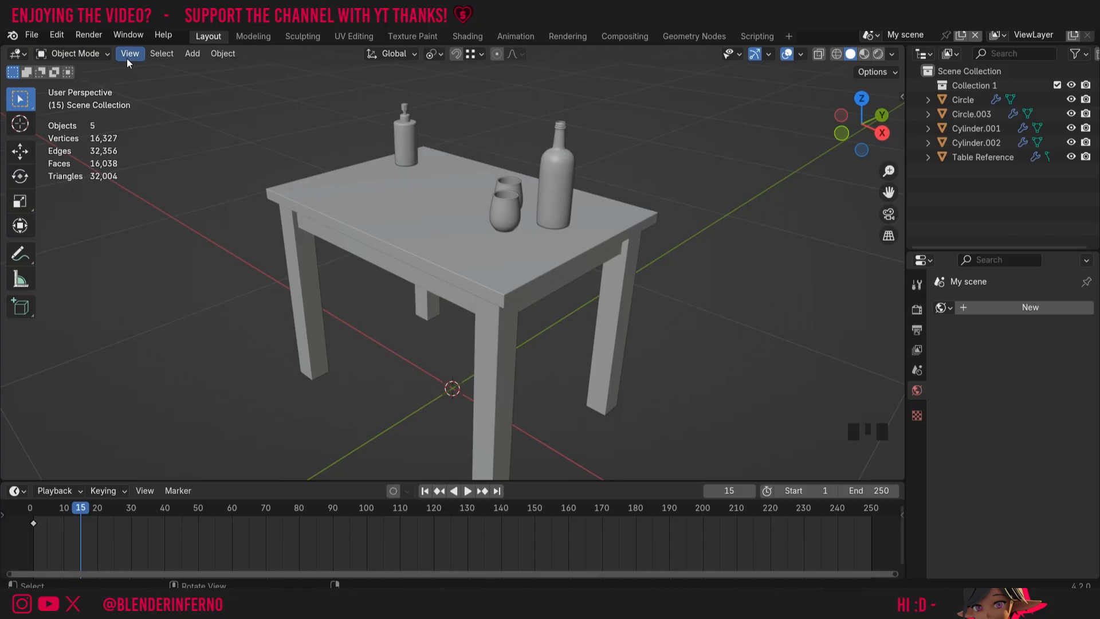
left_click(130, 54)
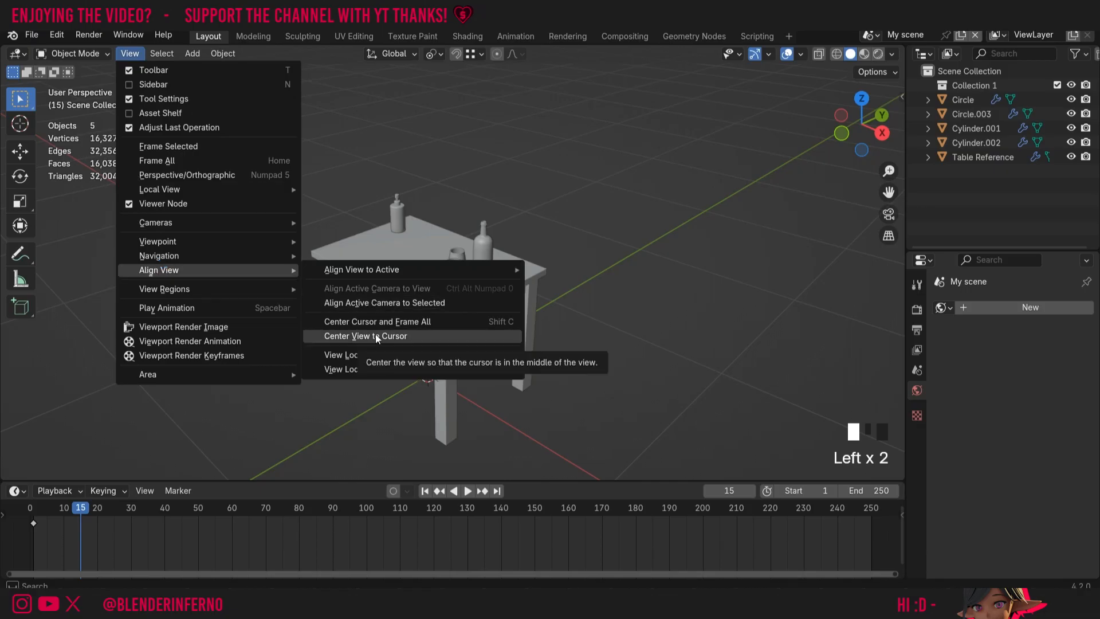
Center the view on the 3D cursor placed on the front glass
left_click(365, 336)
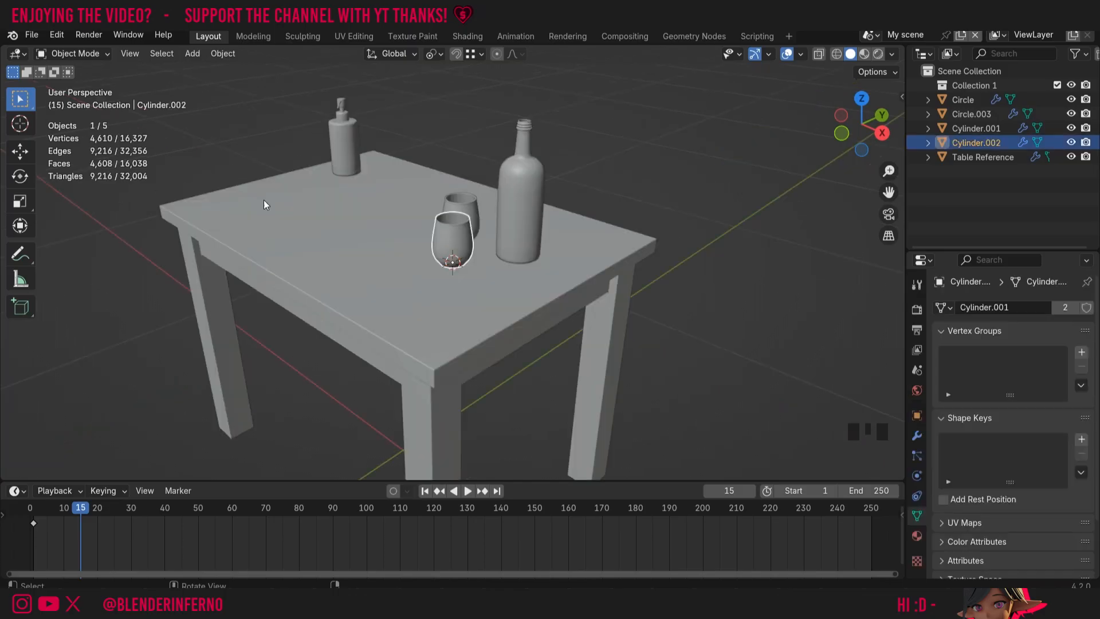
mouse_move(294, 254)
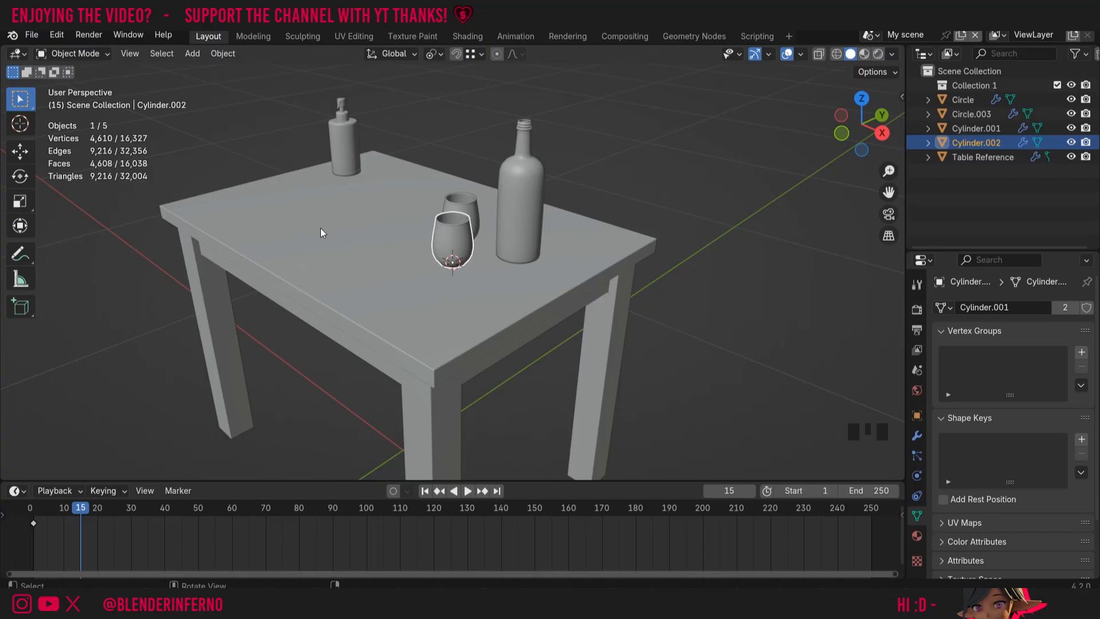
Clear the view lock, drag the soap dispenser about 1.28 m along negative X onto the floor
left_click(130, 53)
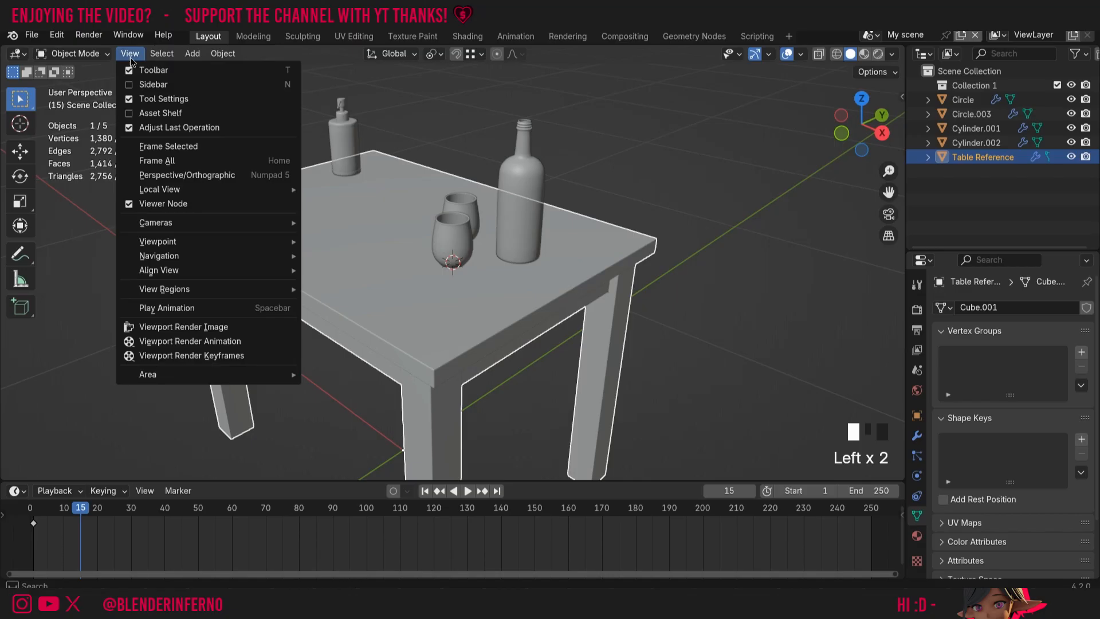
mouse_move(158, 270)
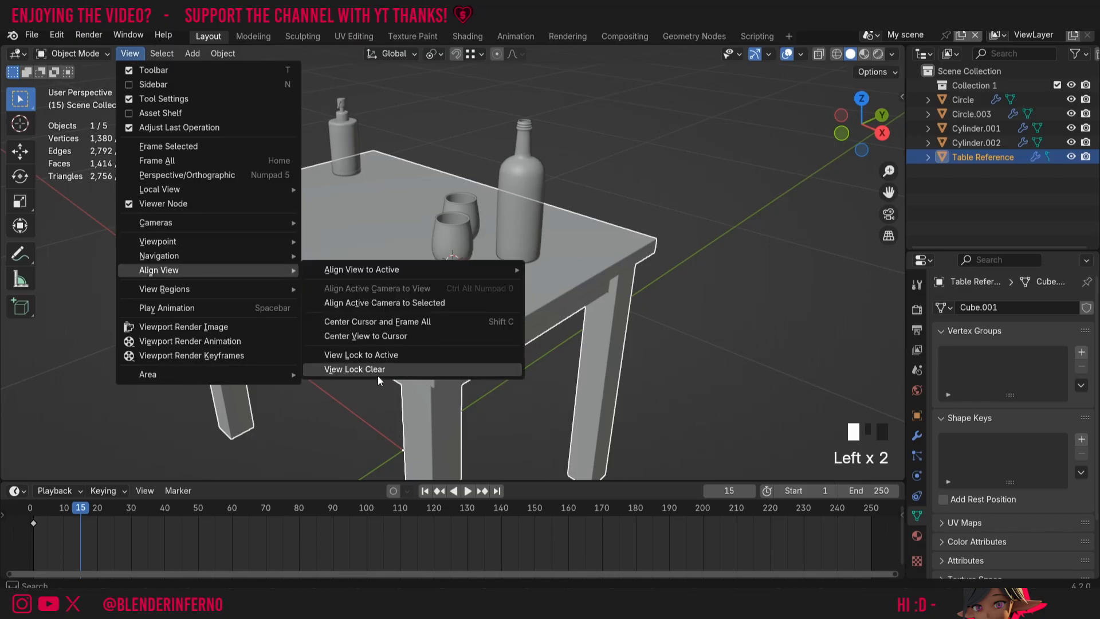
scroll("down", 3)
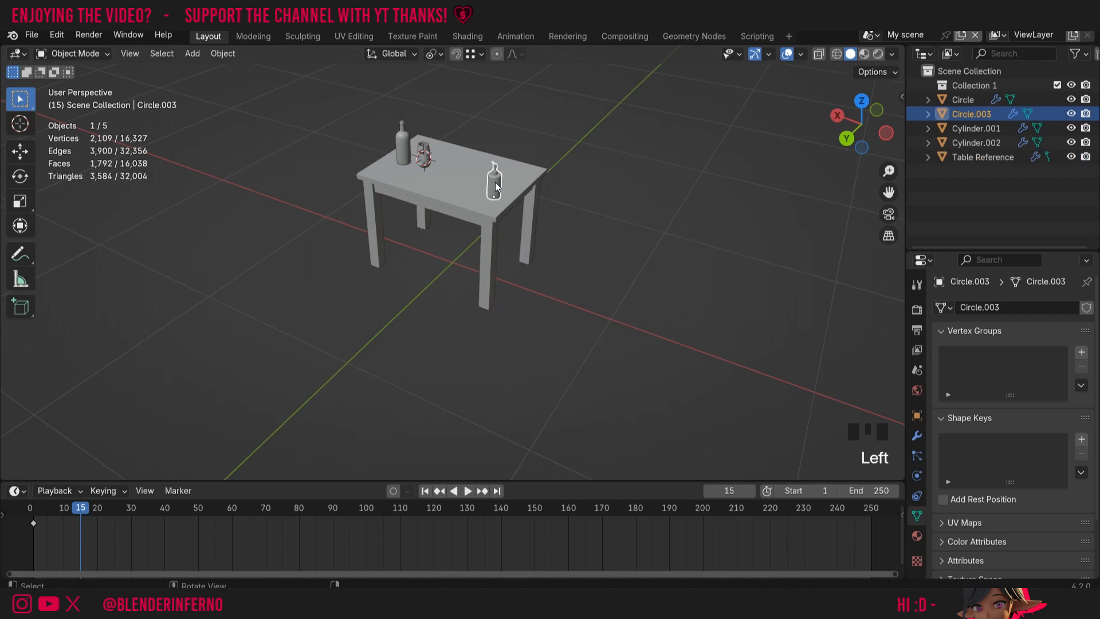
mouse_move(865, 124)
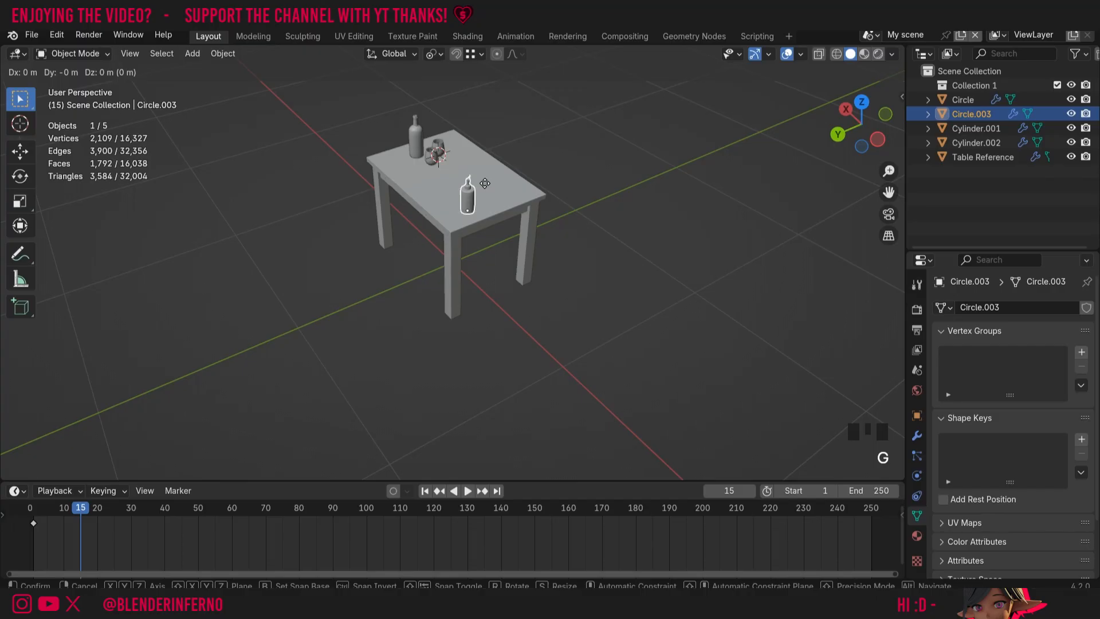
left_click_drag(468, 195, 668, 356)
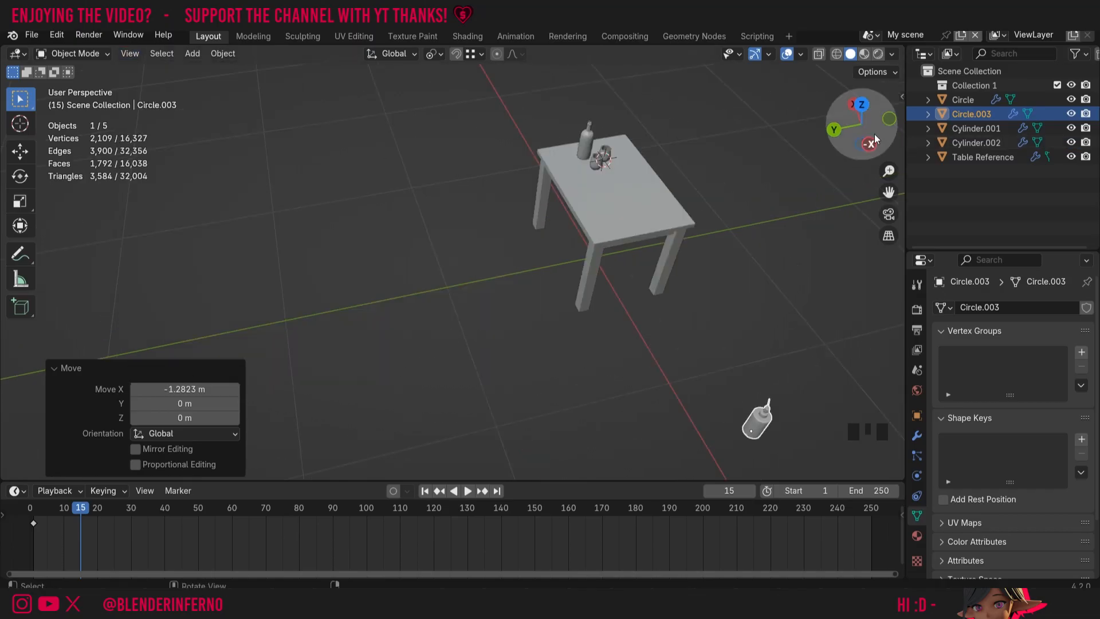
left_click(868, 144)
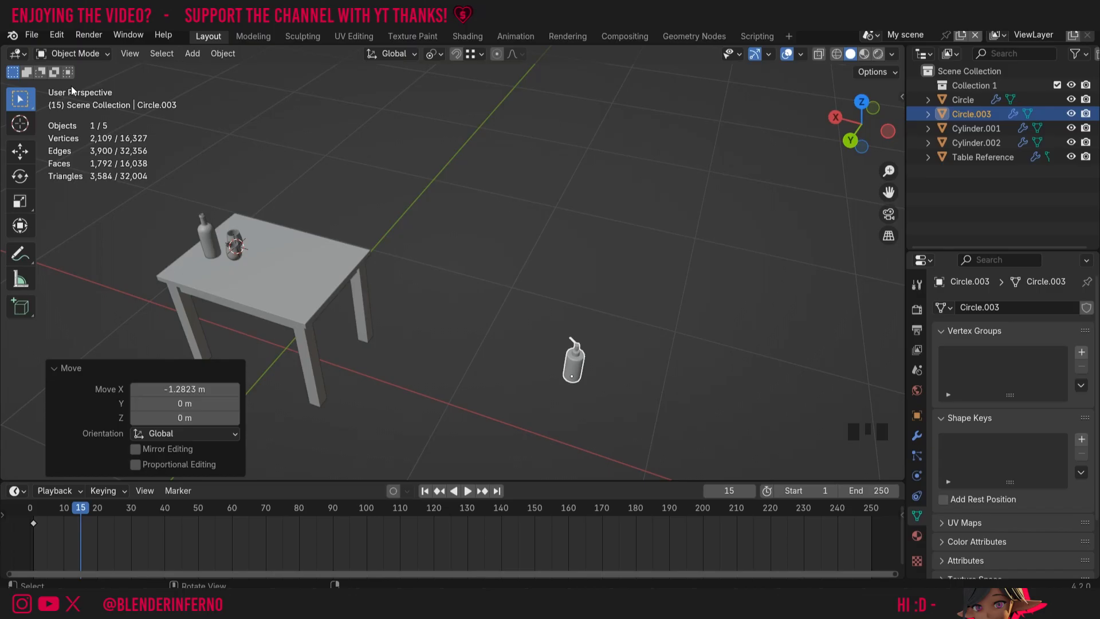
Open Preferences at Navigation with Orbit Around Selection enabled, bringing up the save-preferences menu
left_click(56, 35)
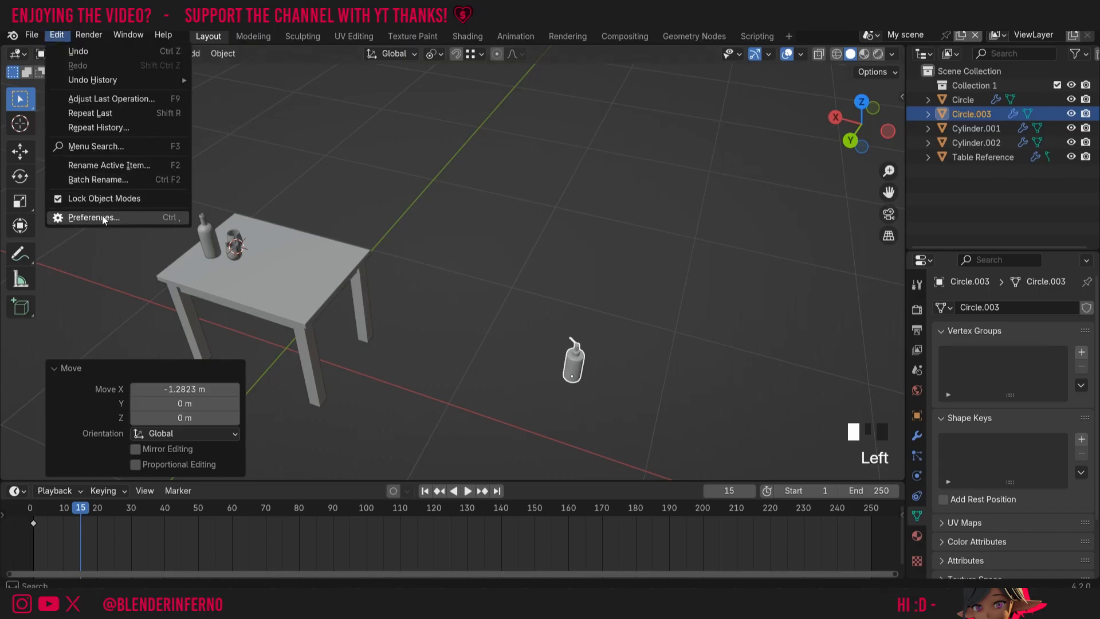
left_click(94, 216)
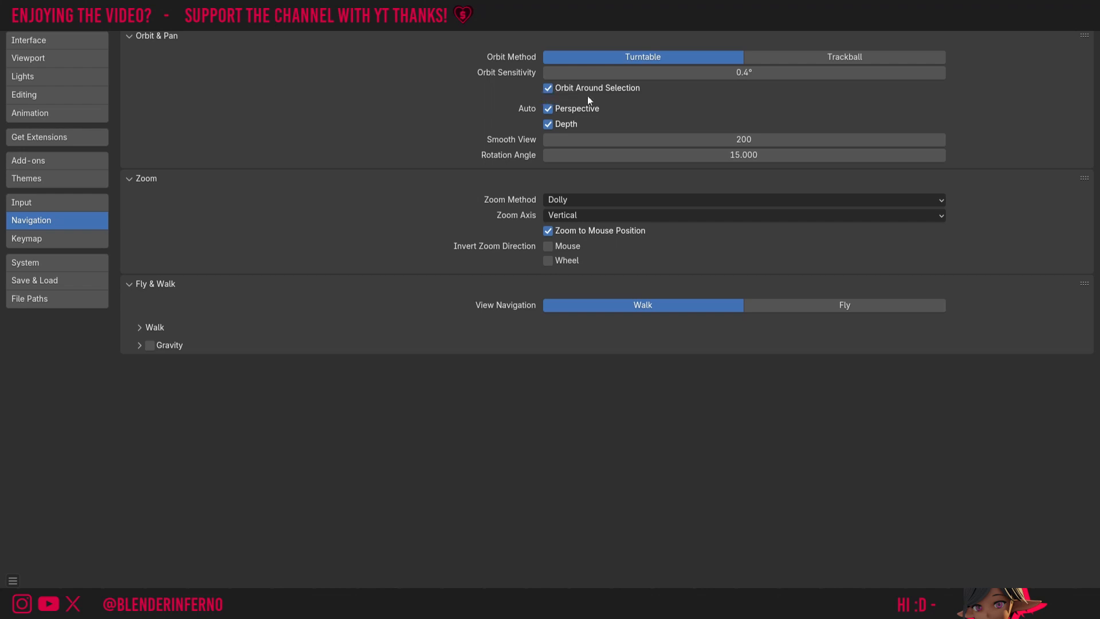
left_click(12, 580)
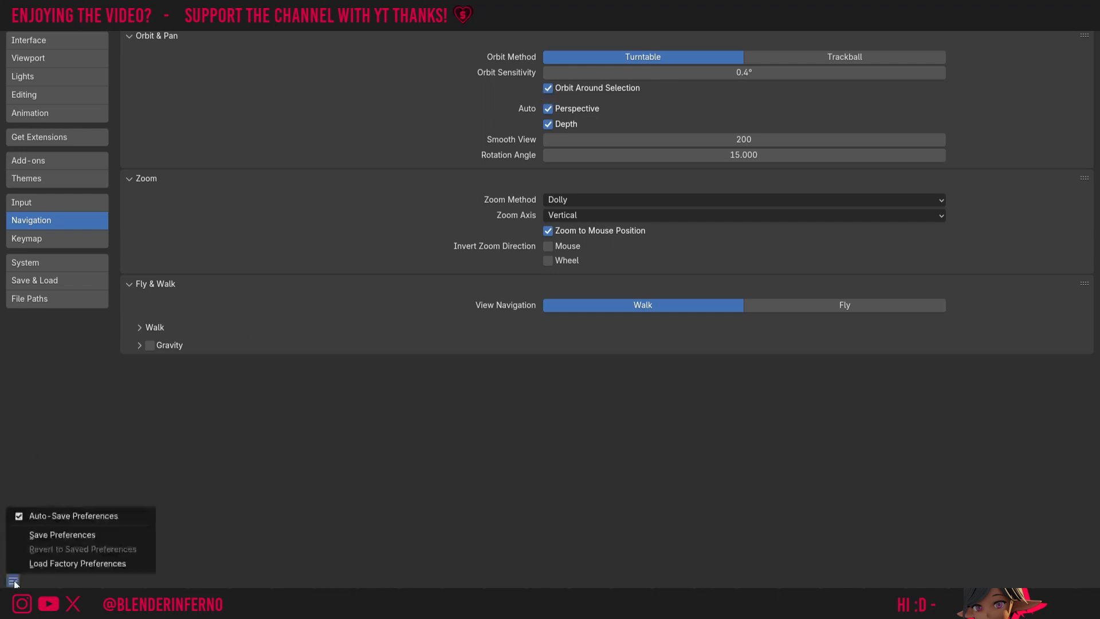